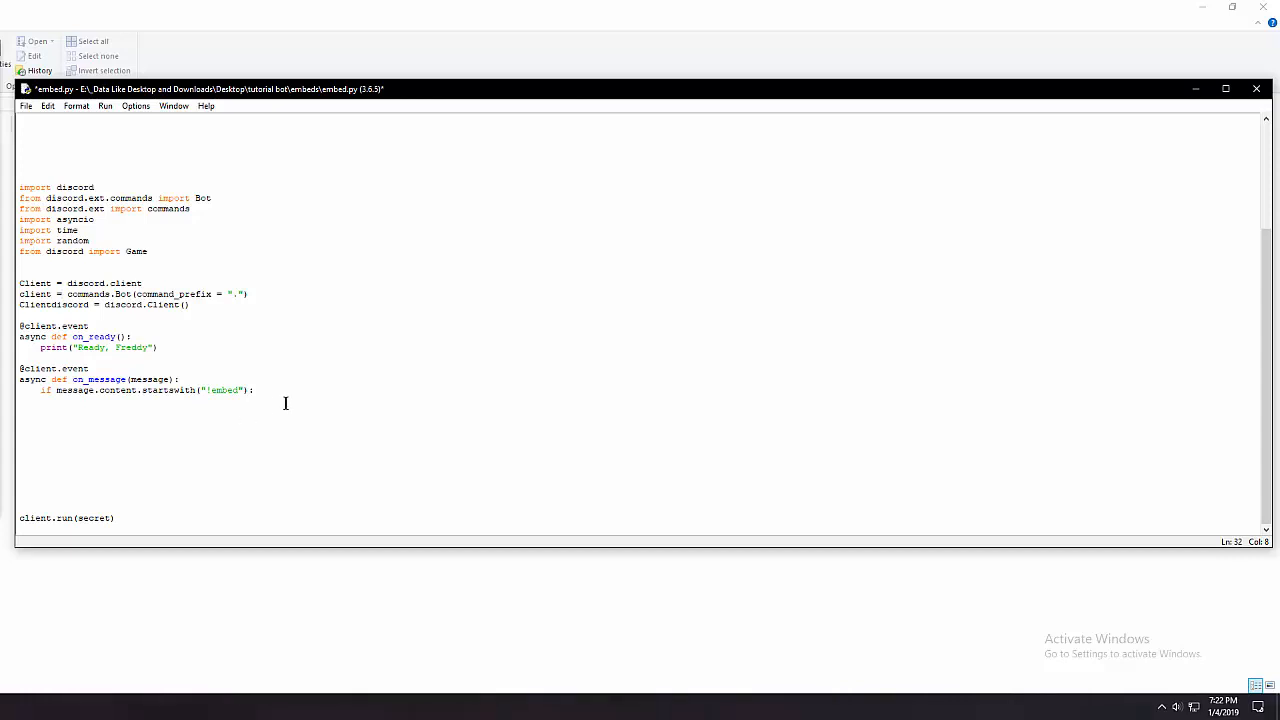
# Begin em = discord.Embed( with title="Title" on a new line under the embed check
pyautogui.click(252, 390)
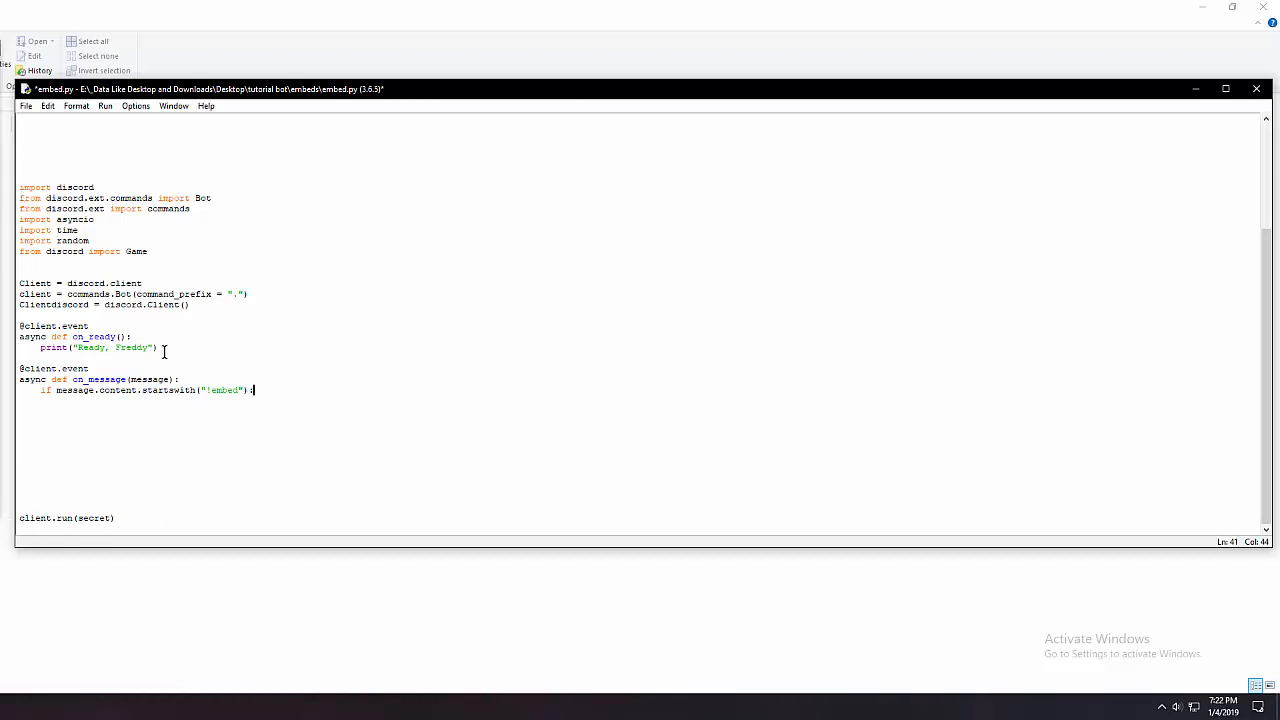
pyautogui.moveTo(258, 442)
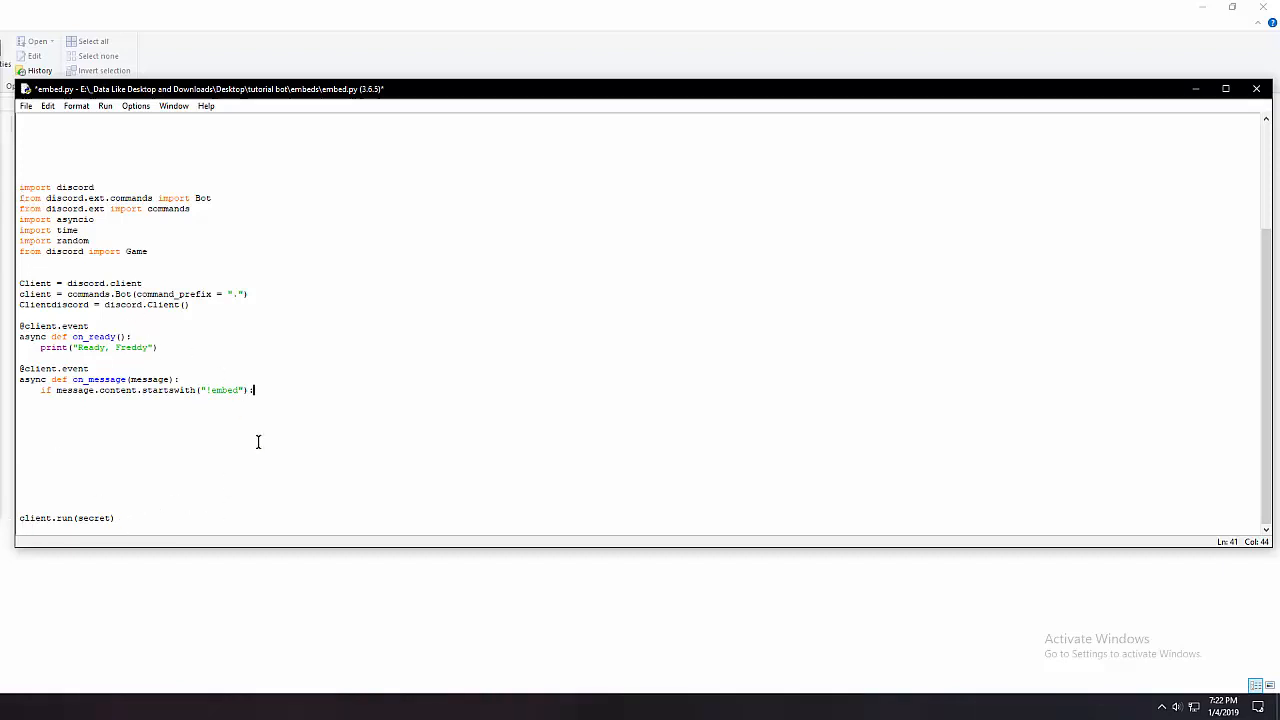
pyautogui.moveTo(212, 376)
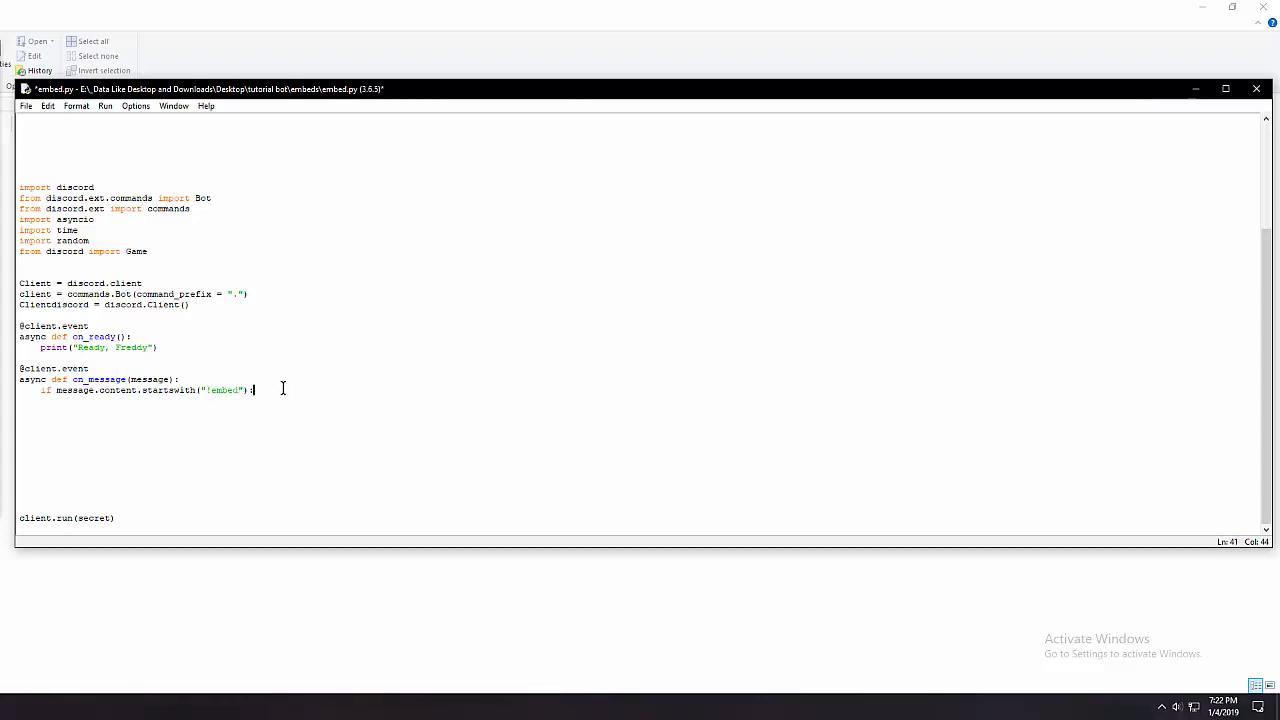
pyautogui.write('em')
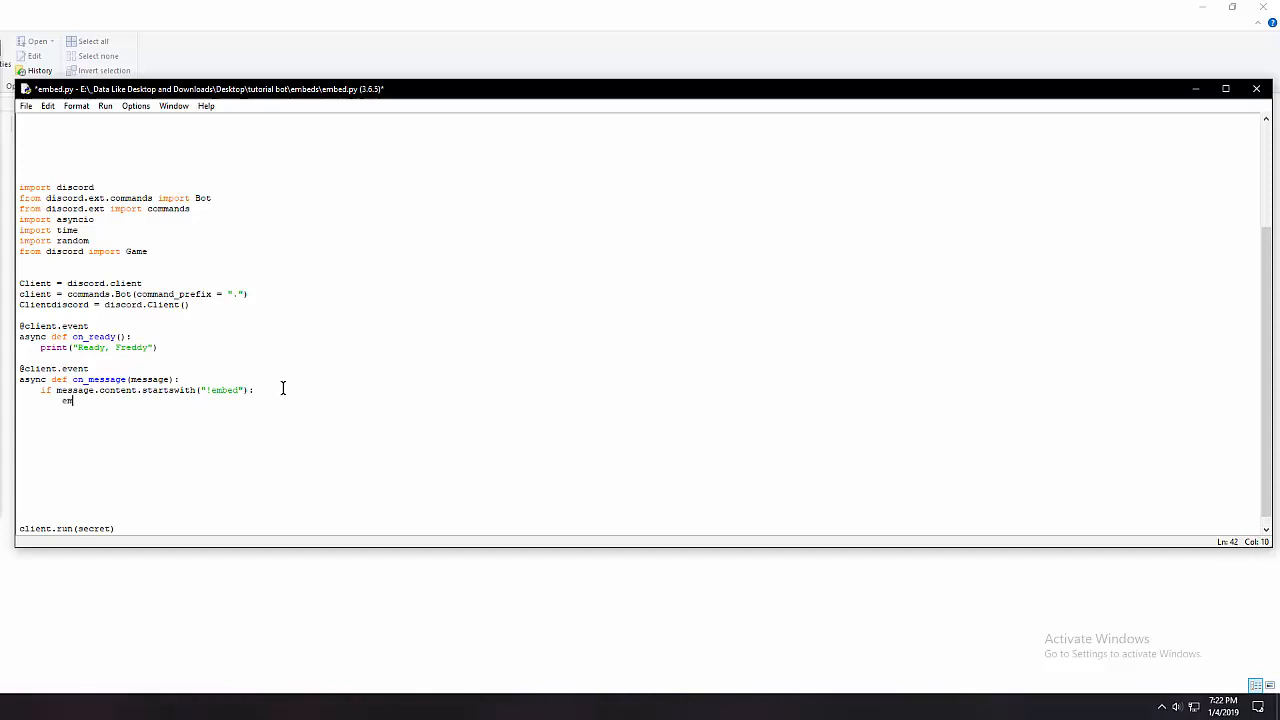
pyautogui.write('=')
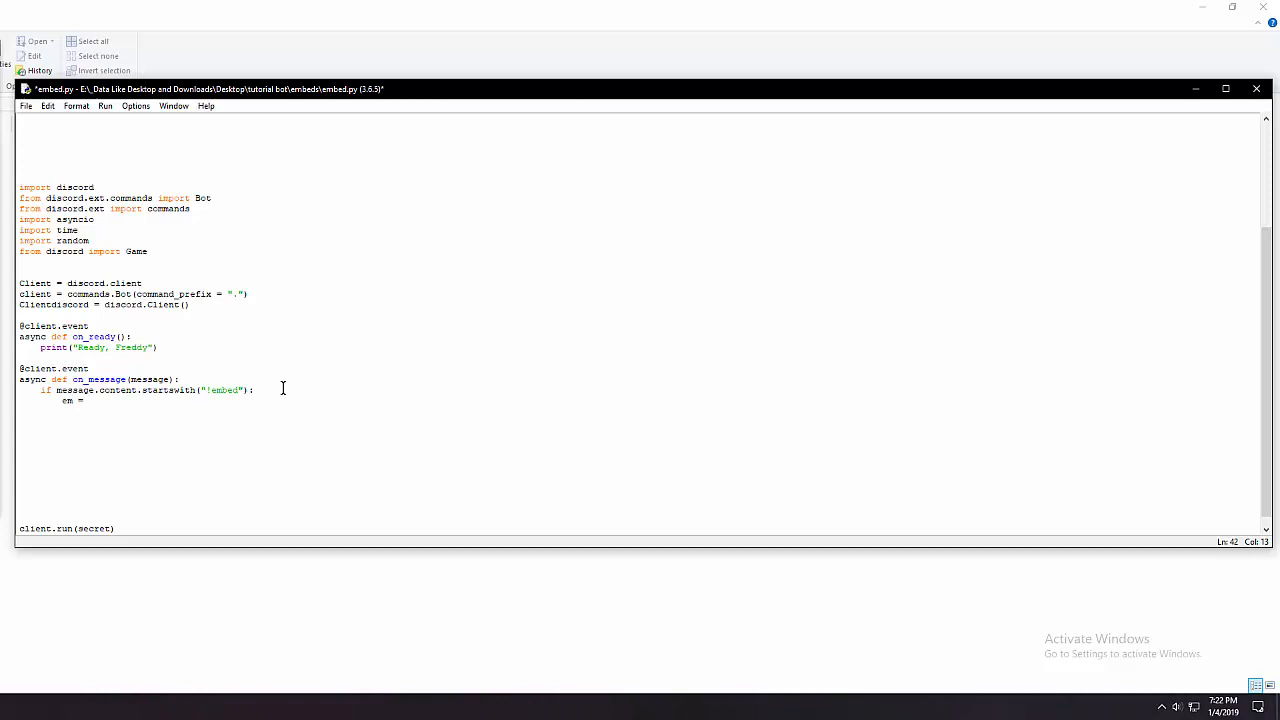
pyautogui.write('discord.E')
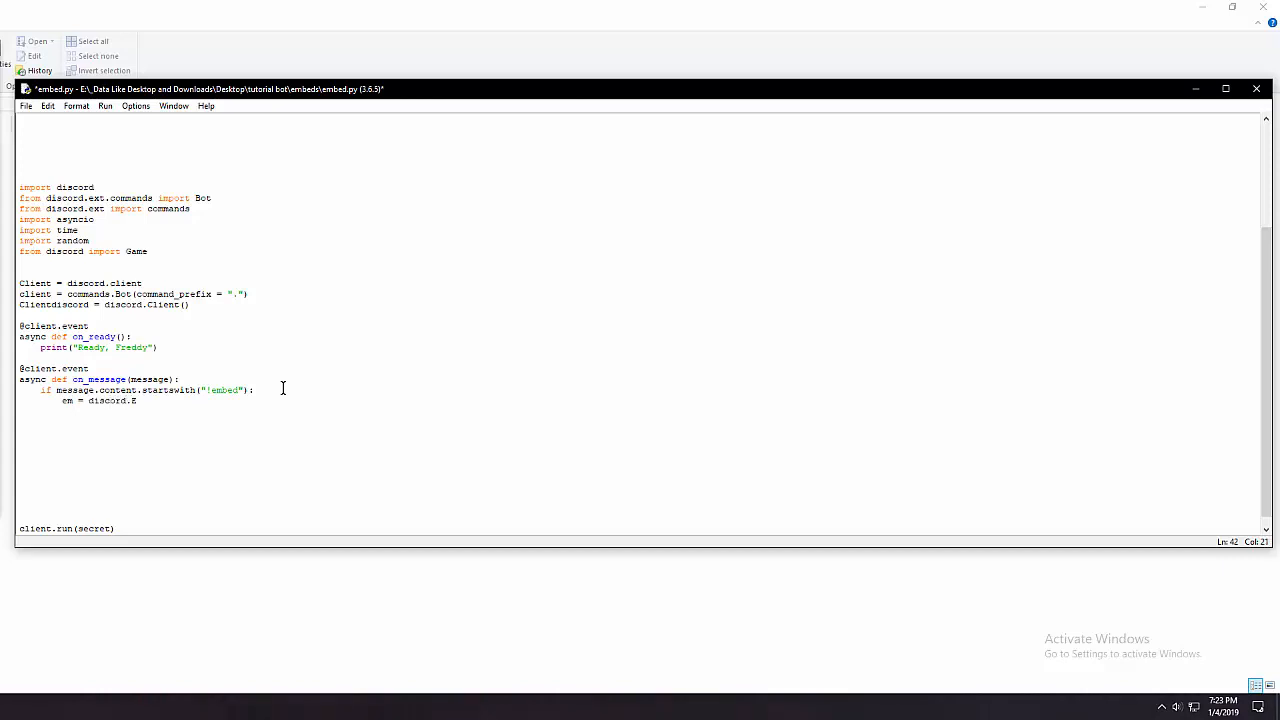
pyautogui.write('mbed')
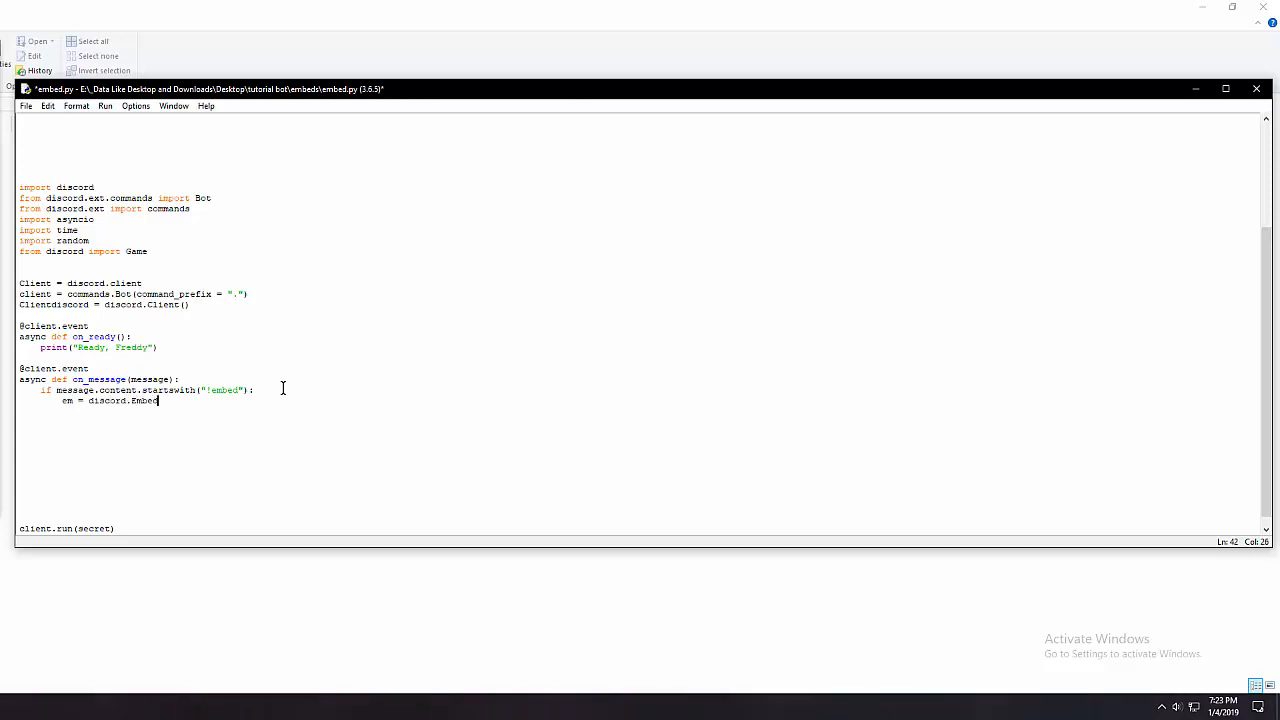
pyautogui.write('(')
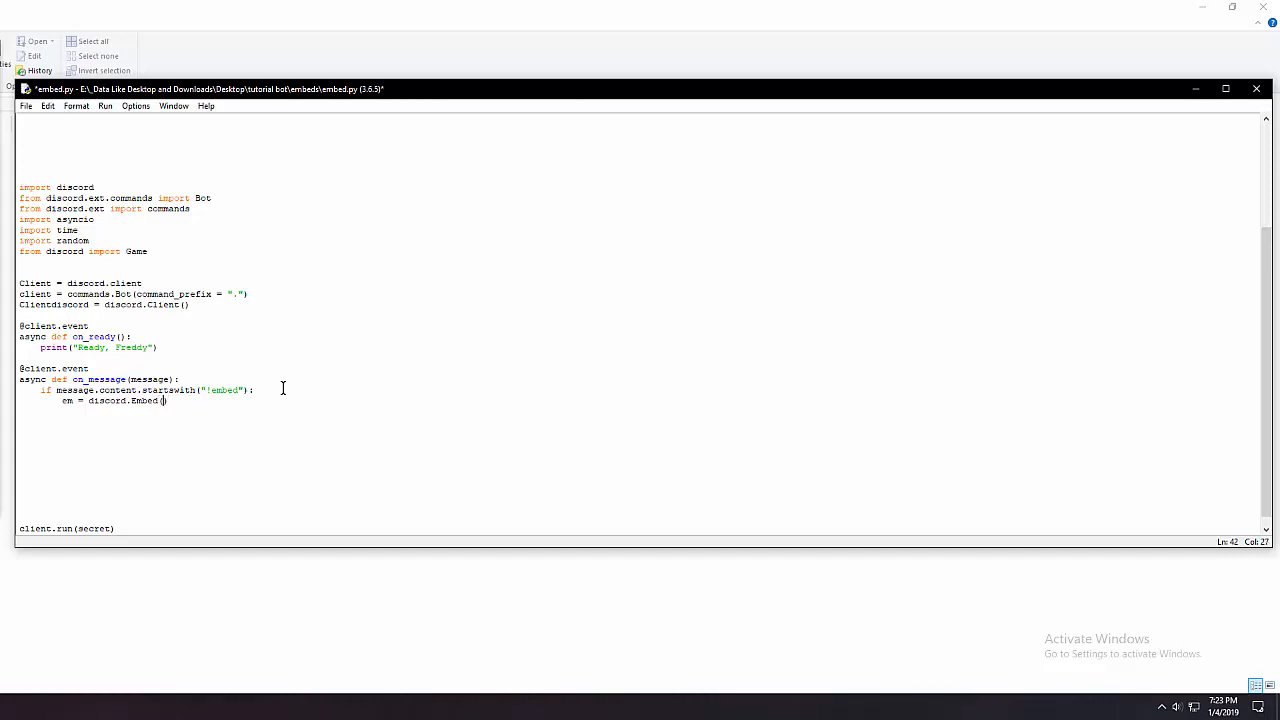
pyautogui.write('ti')
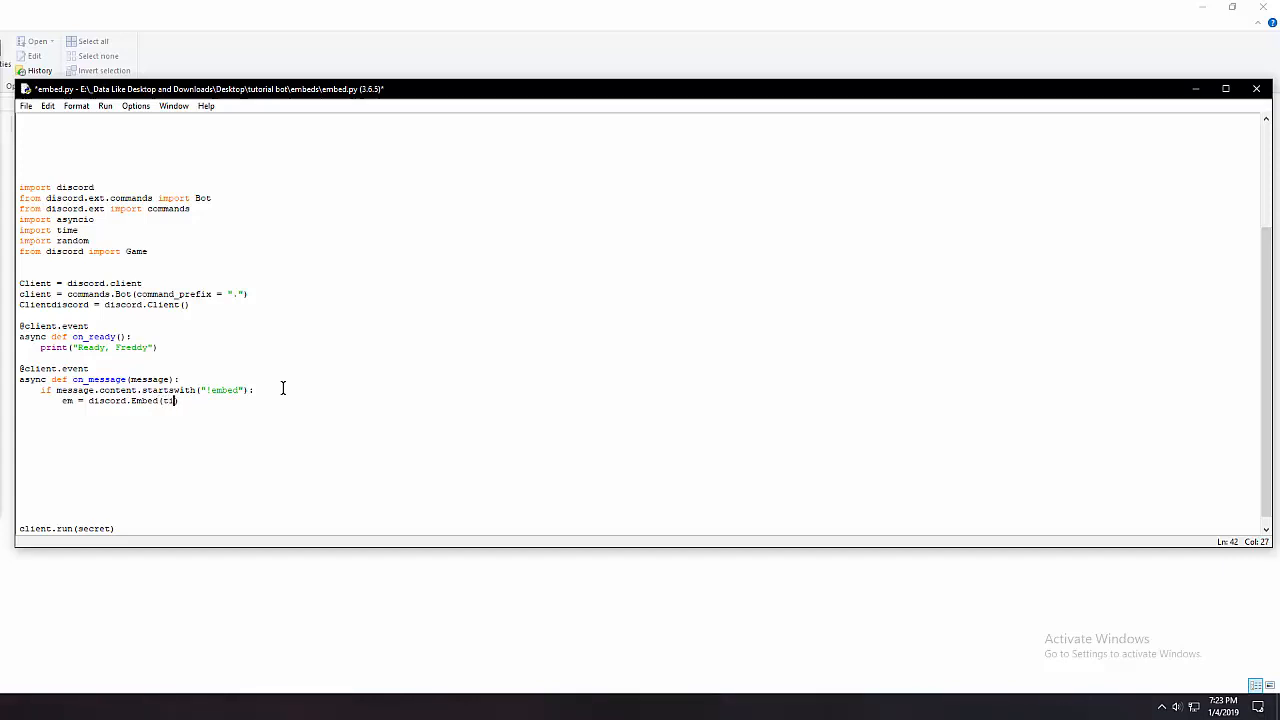
pyautogui.write('itle="Title')
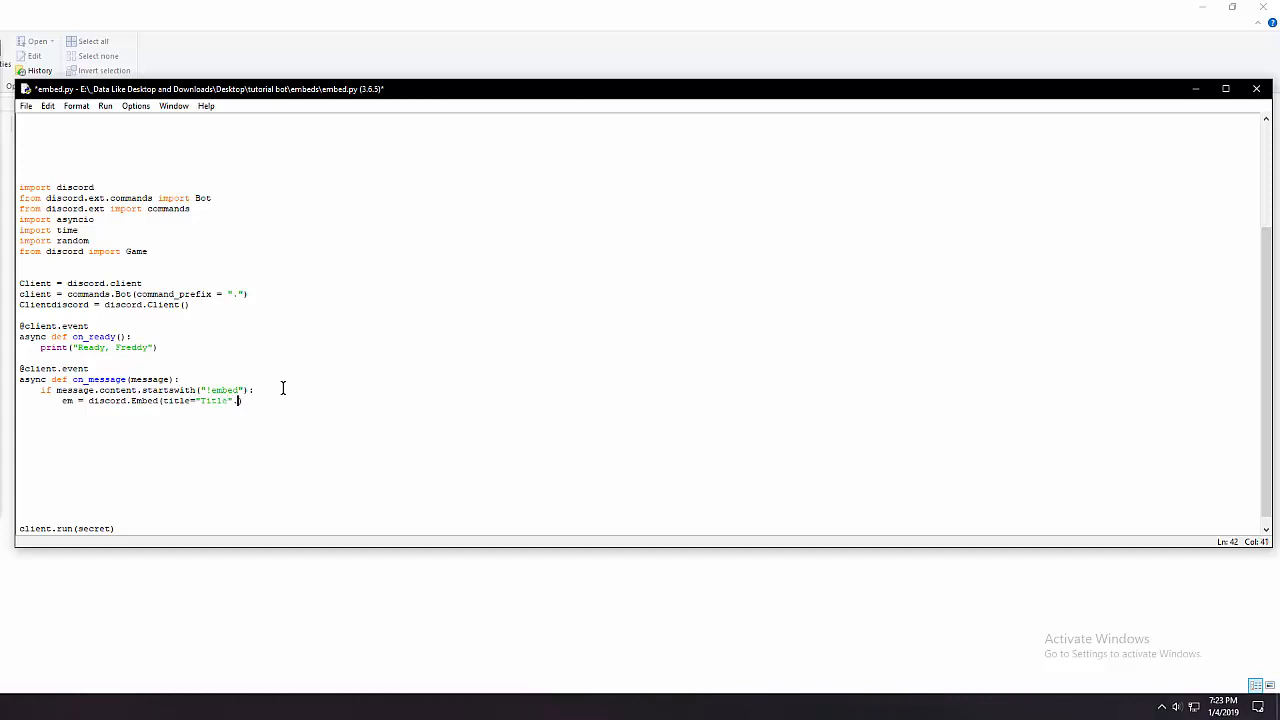
# Add description="Description" and a colour= argument awaiting its hex value
pyautogui.write(', d')
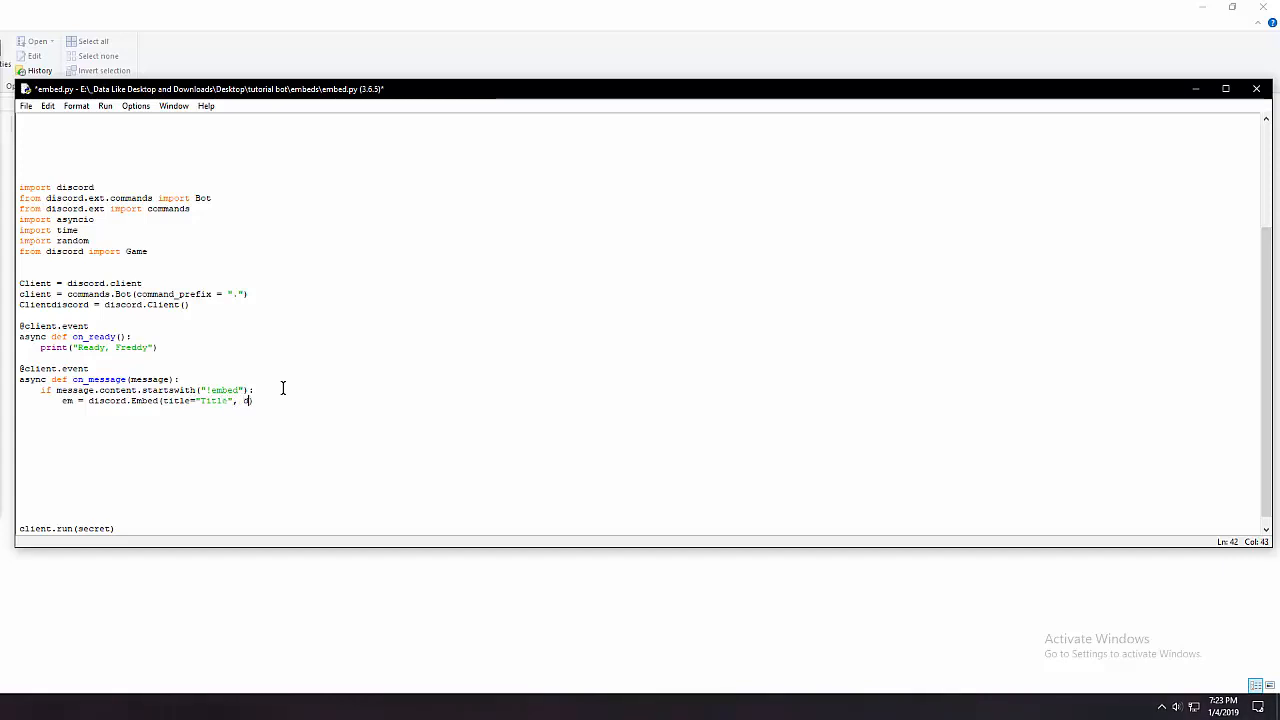
pyautogui.write('description')
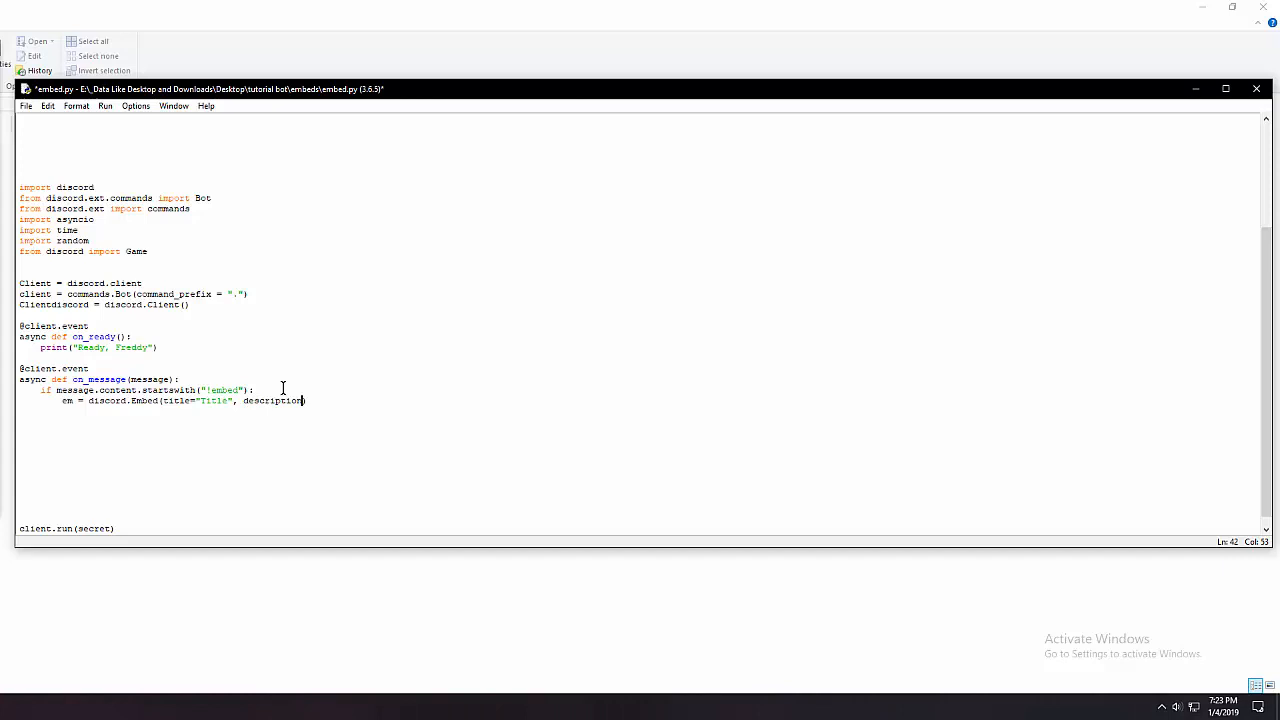
pyautogui.write('"description"')
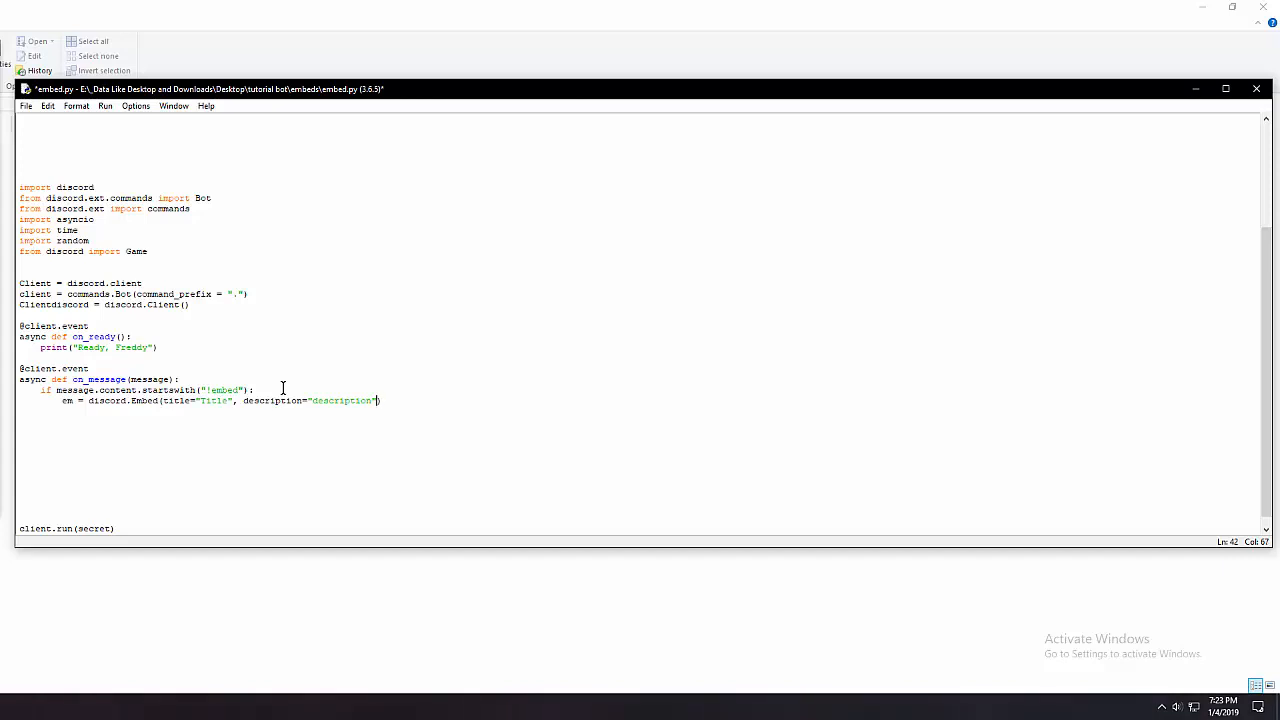
pyautogui.write(', colour')
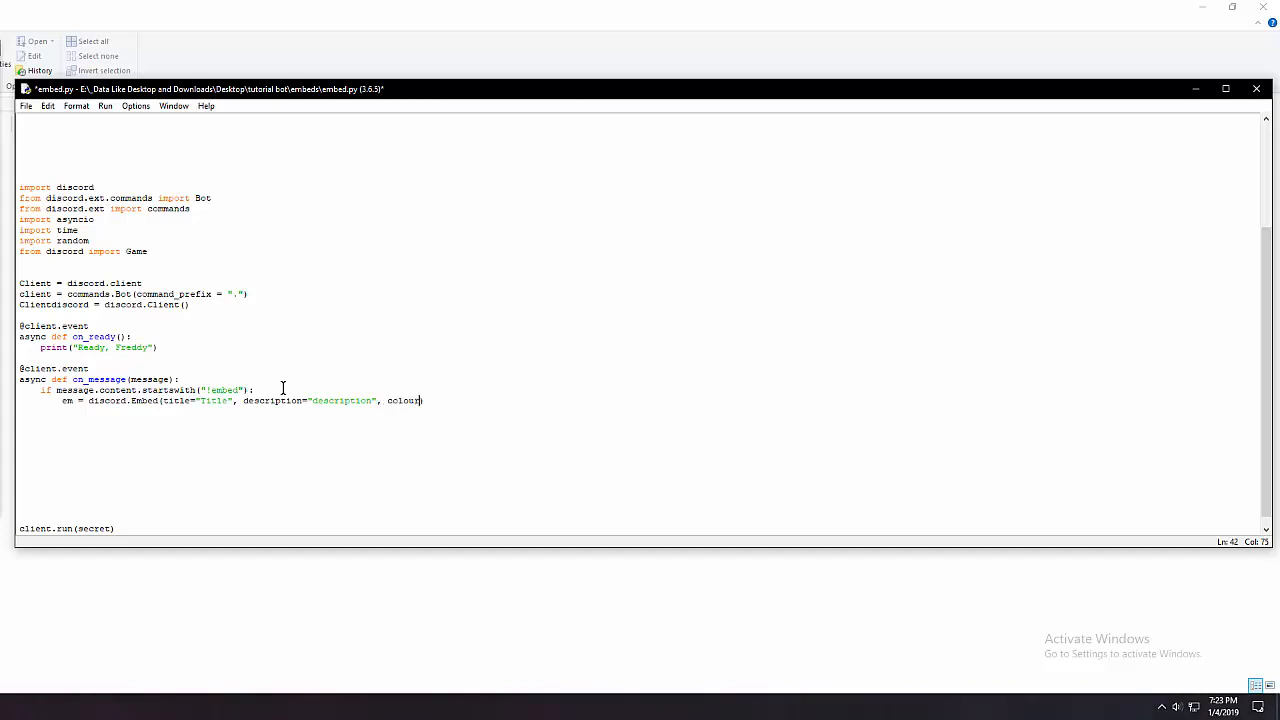
pyautogui.write('=')
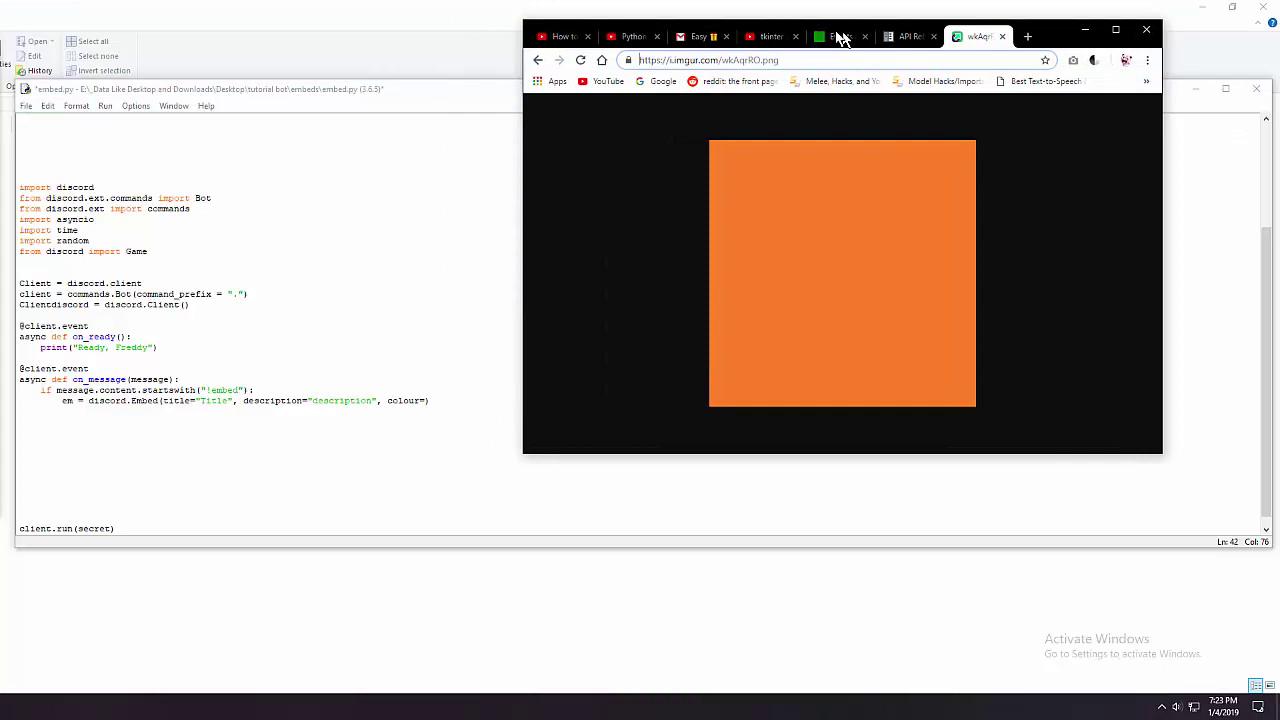
# Pick a bright green in Chrome's hex colour picker, then minimise the browser
pyautogui.click(1028, 36)
pyautogui.write('hex color pickekr')
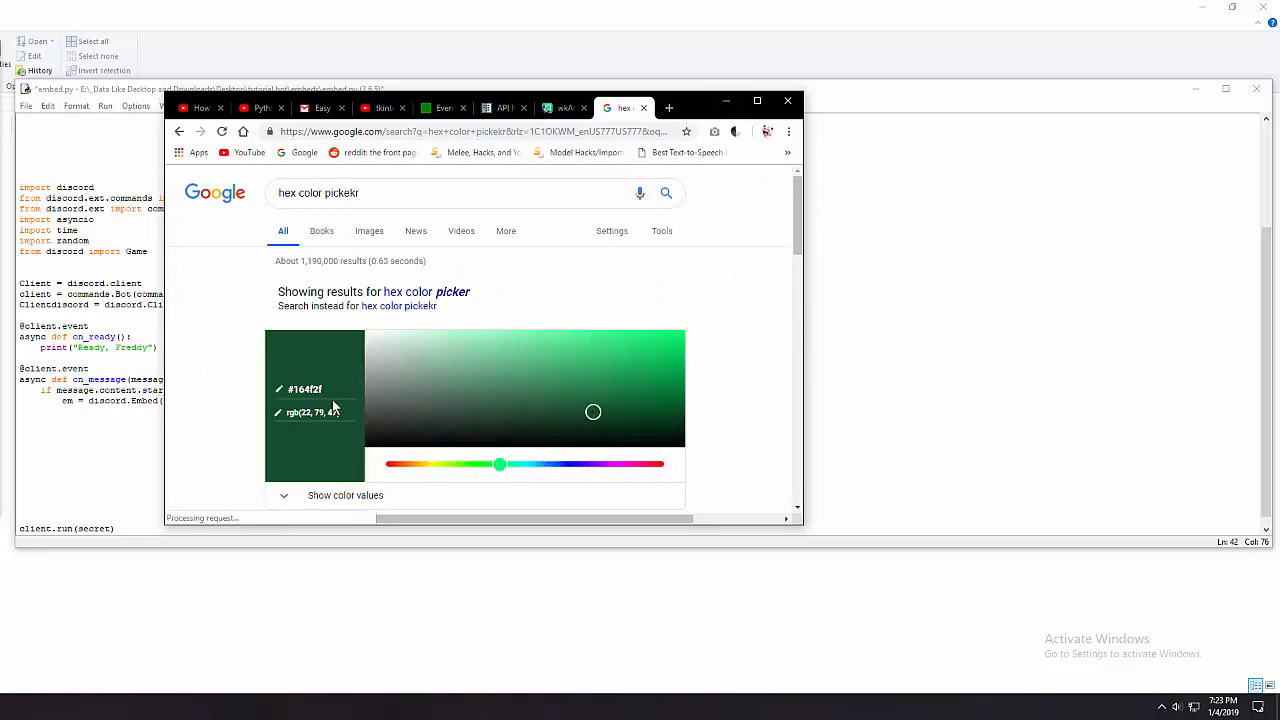
pyautogui.moveTo(592, 412); pyautogui.dragTo(686, 332)
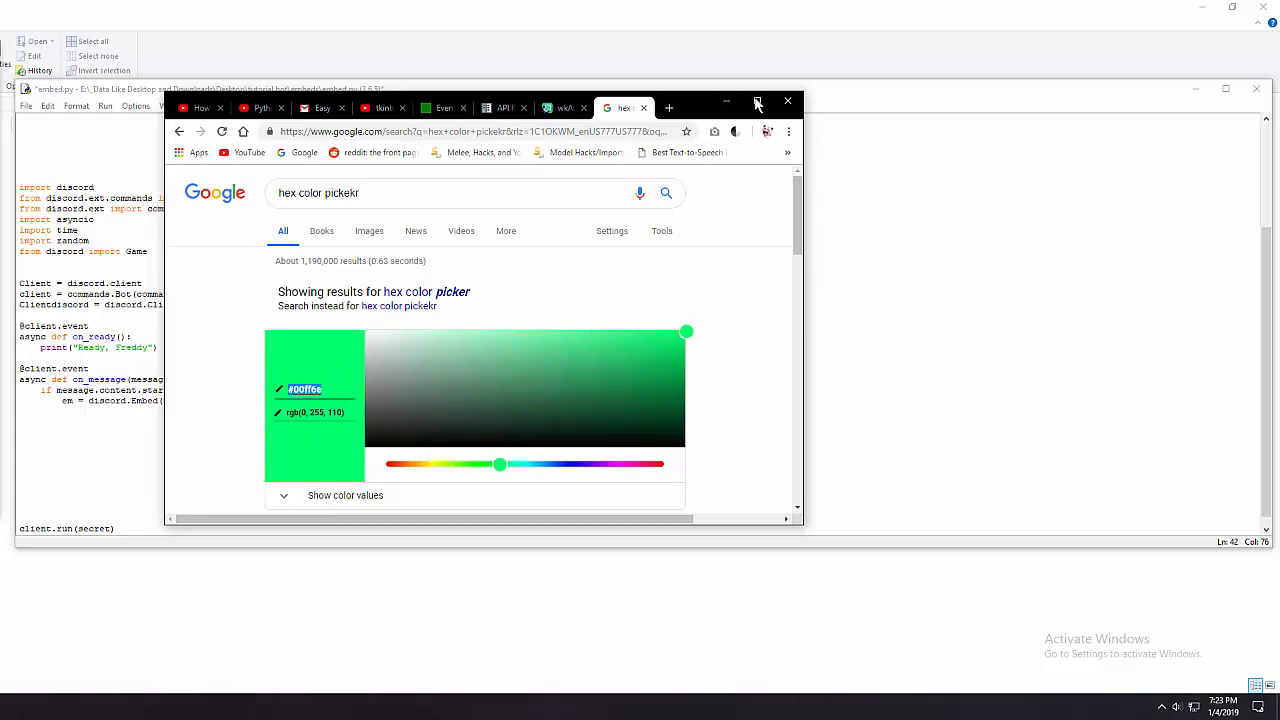
pyautogui.click(758, 104)
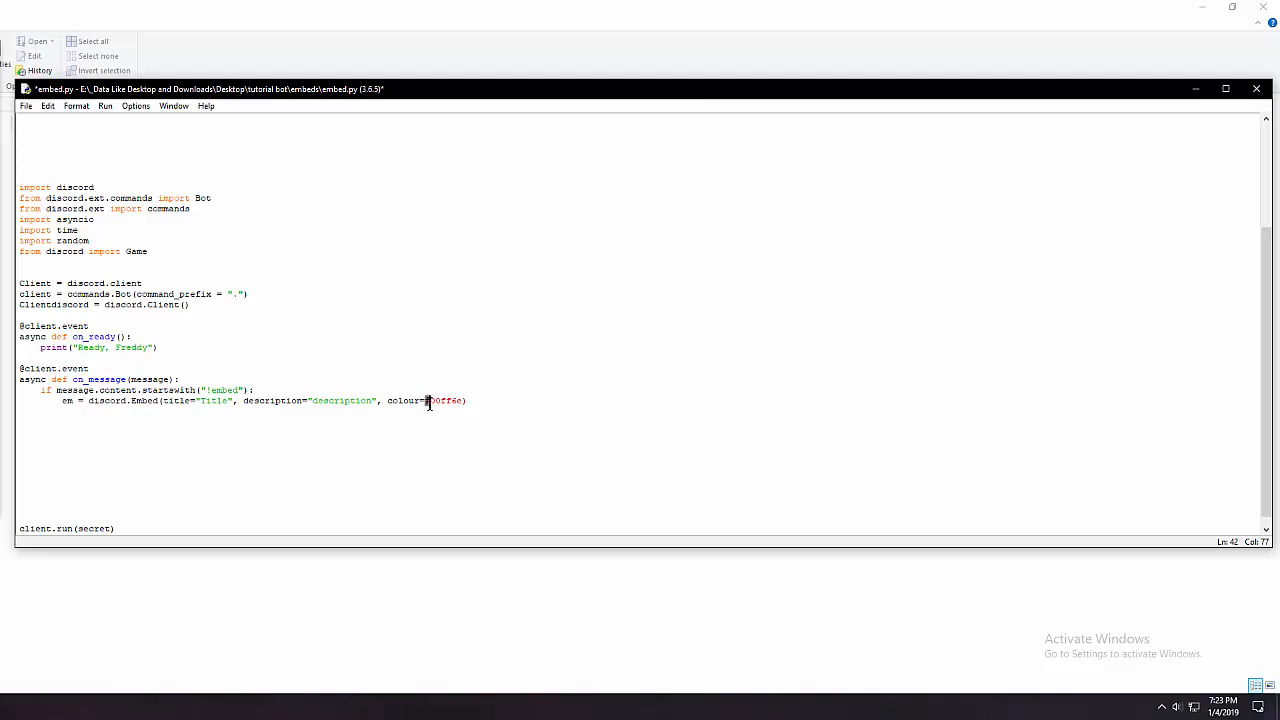
pyautogui.moveTo(460, 428)
pyautogui.write('0x')
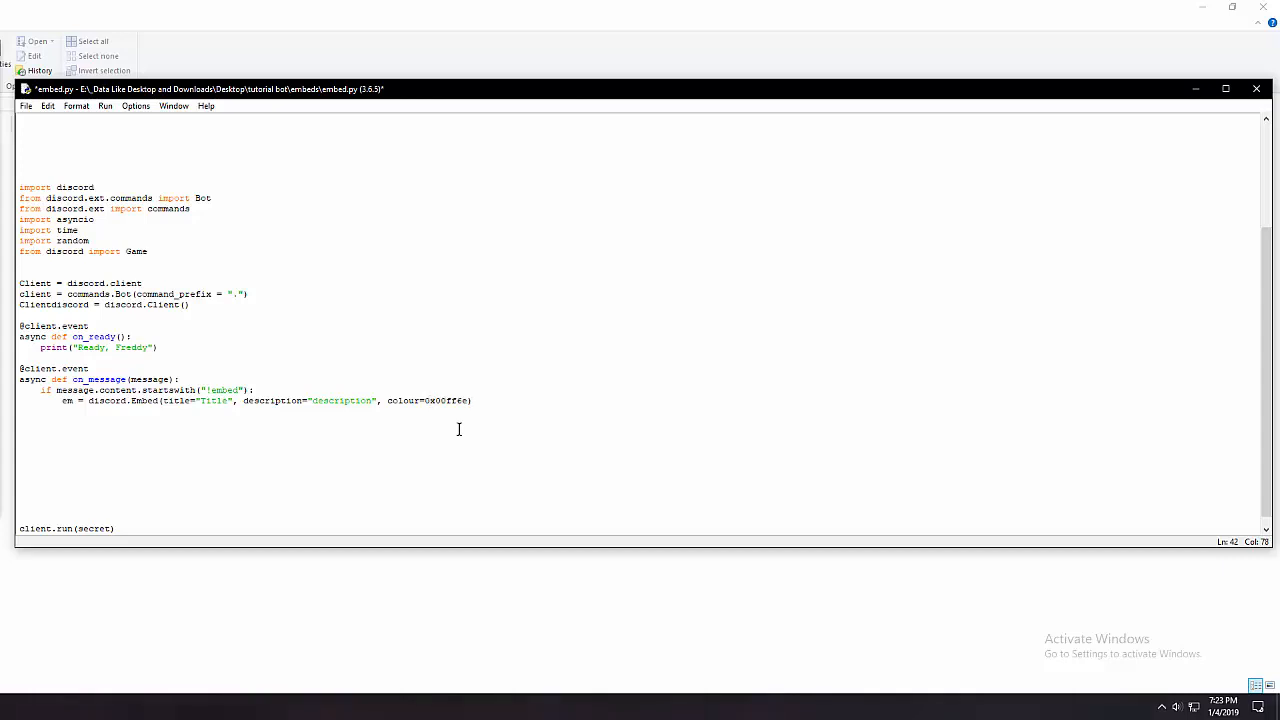
pyautogui.moveTo(436, 402)
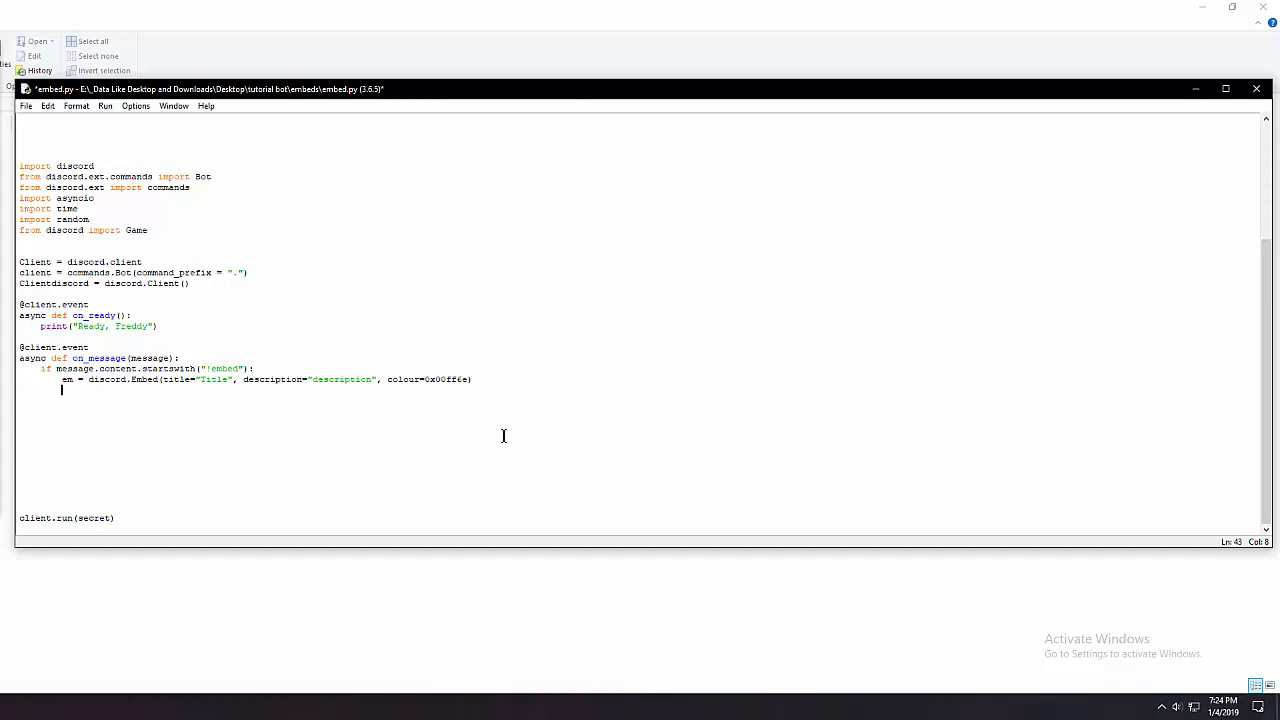
# Write em.set_author(name= message.author.nick, icon_url= with an imgur icon link
pyautogui.write('em.set')
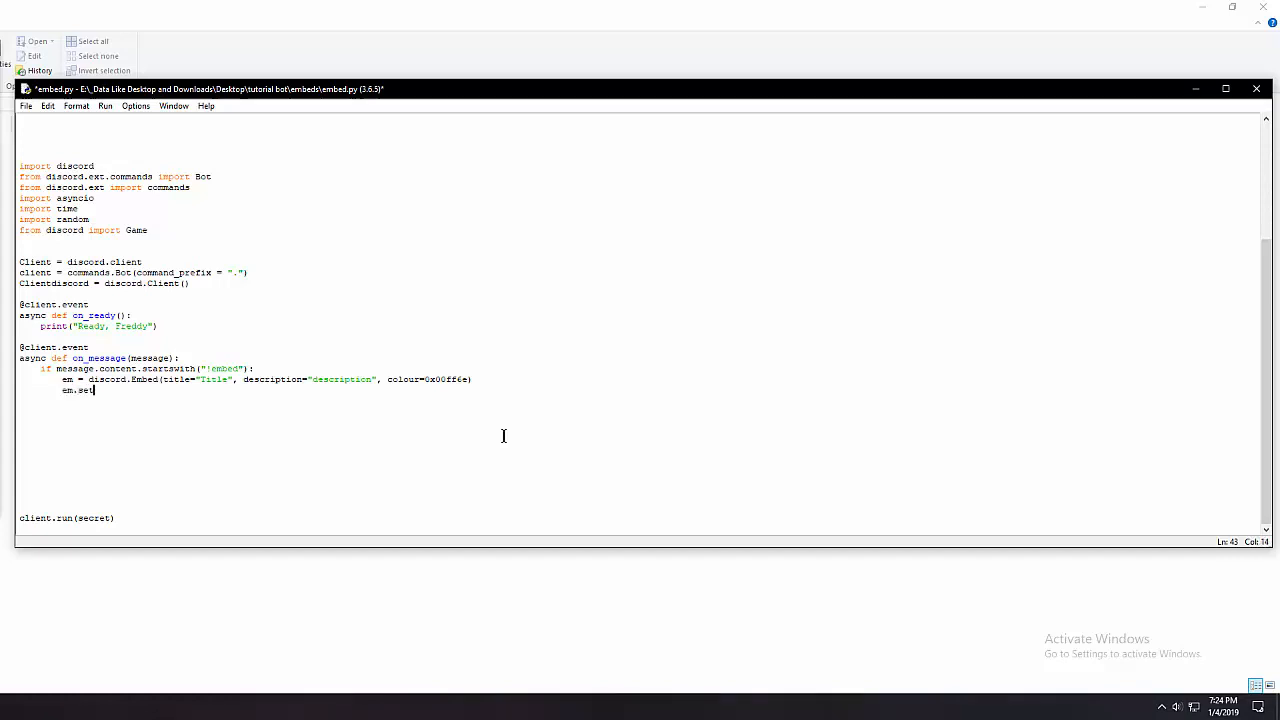
pyautogui.write('_author')
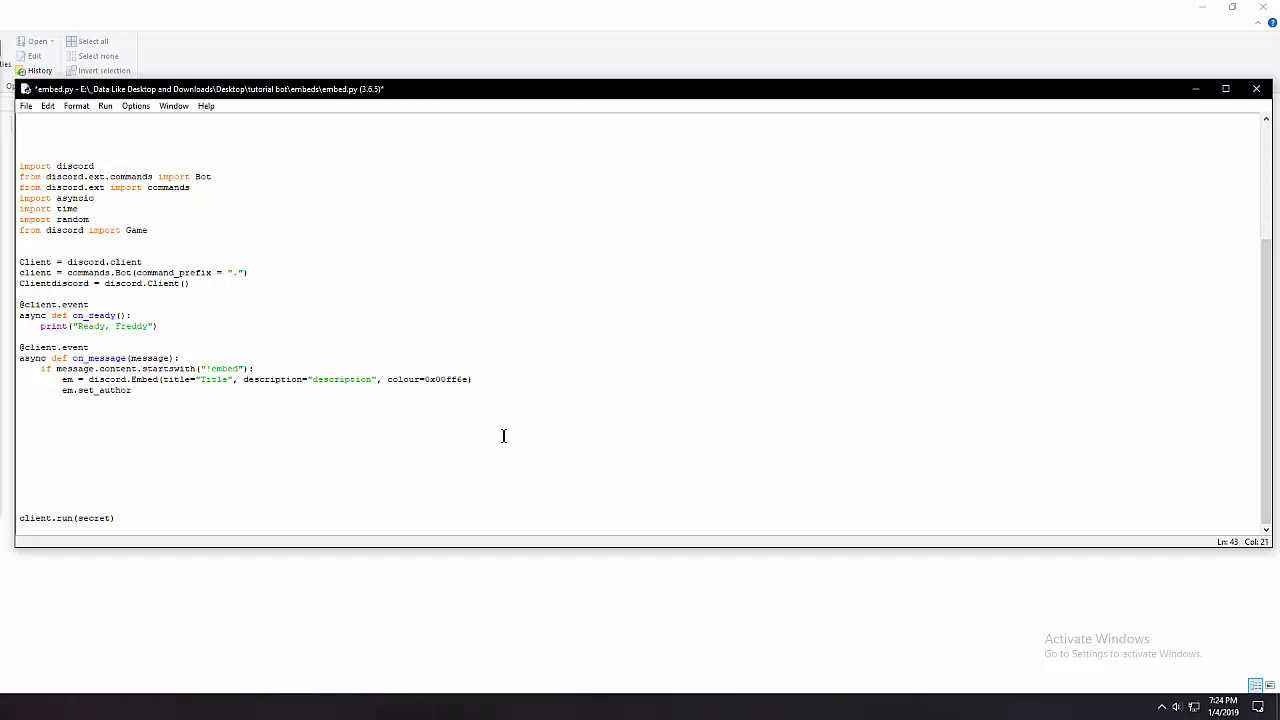
pyautogui.write('(na')
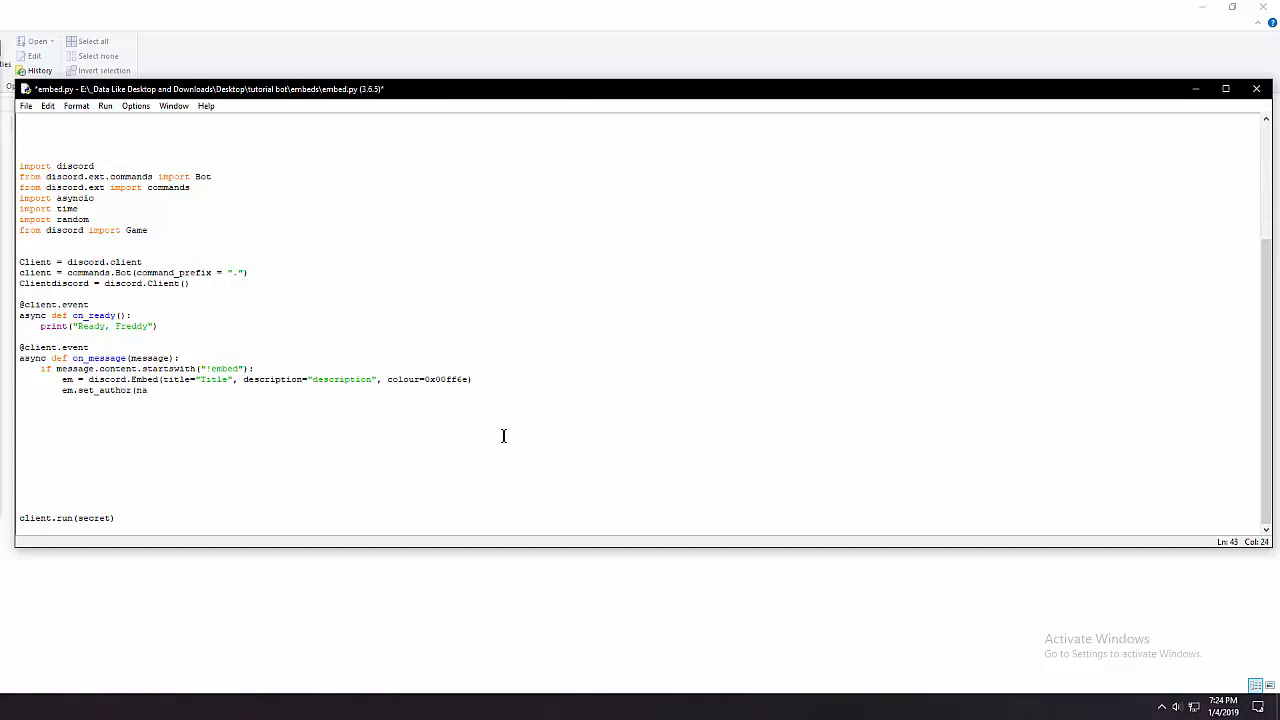
pyautogui.write('name=')
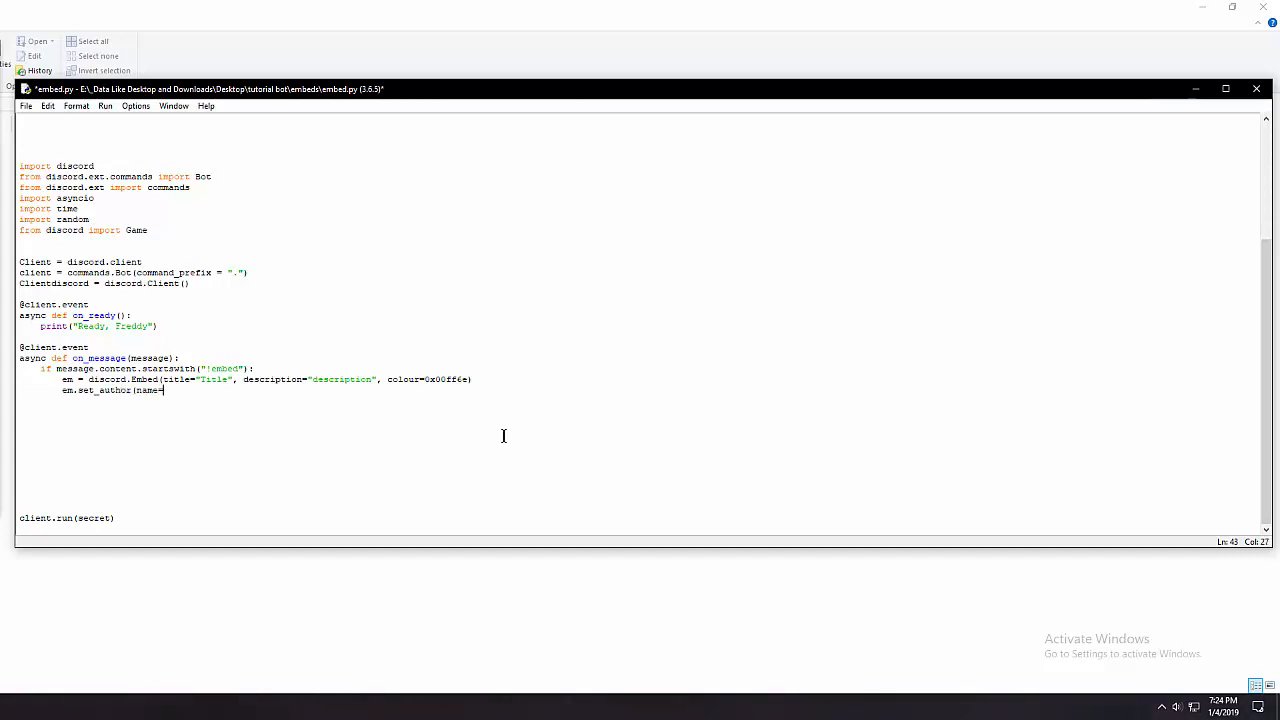
pyautogui.write('message.author.')
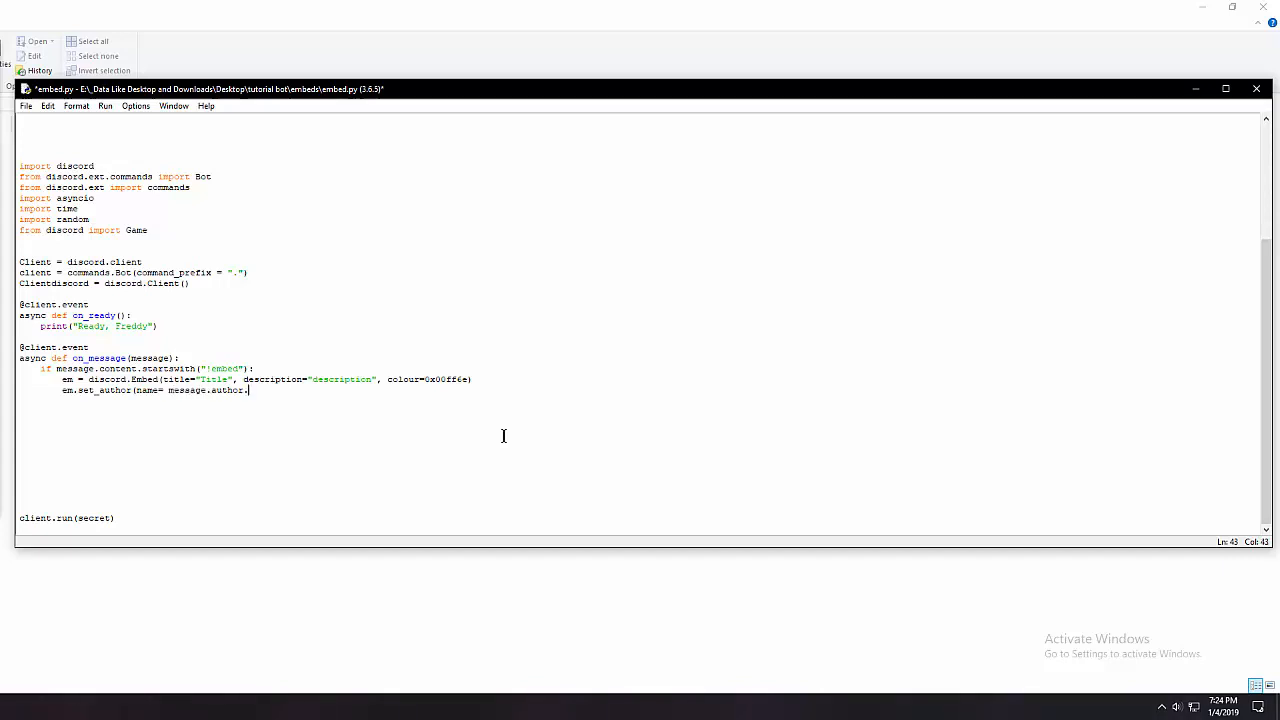
pyautogui.write('nick')
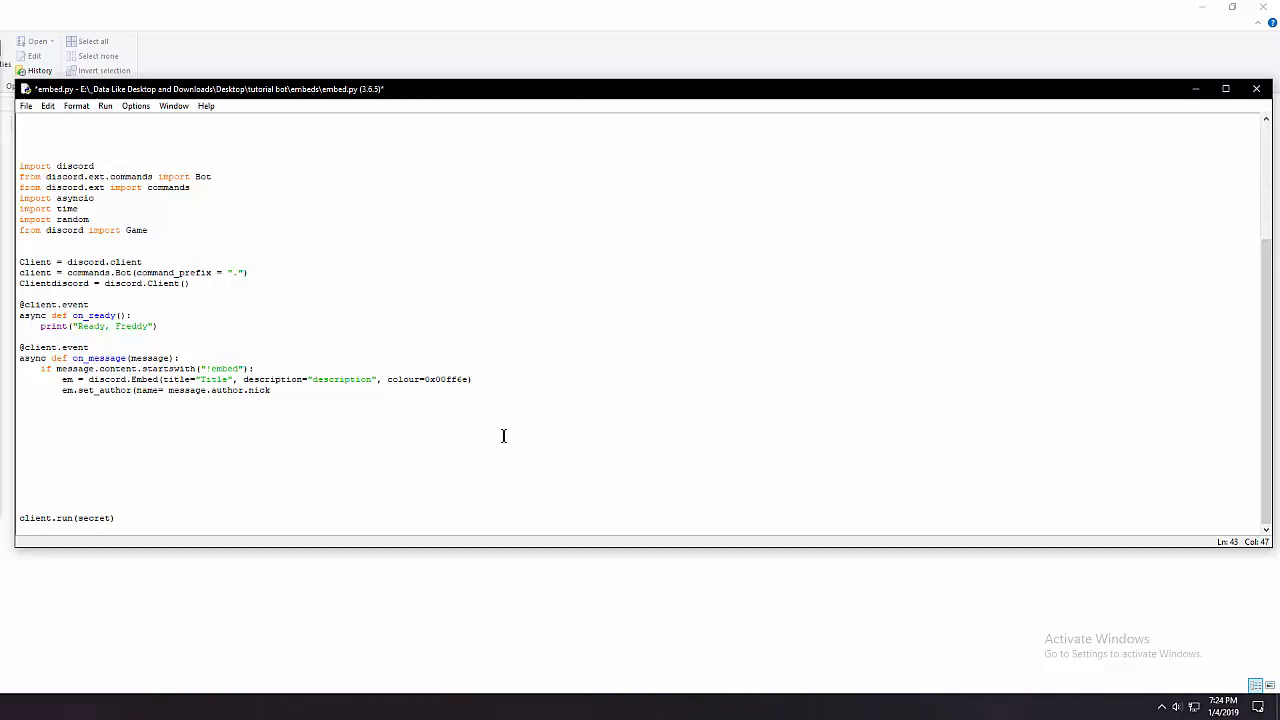
pyautogui.write(', icon_url')
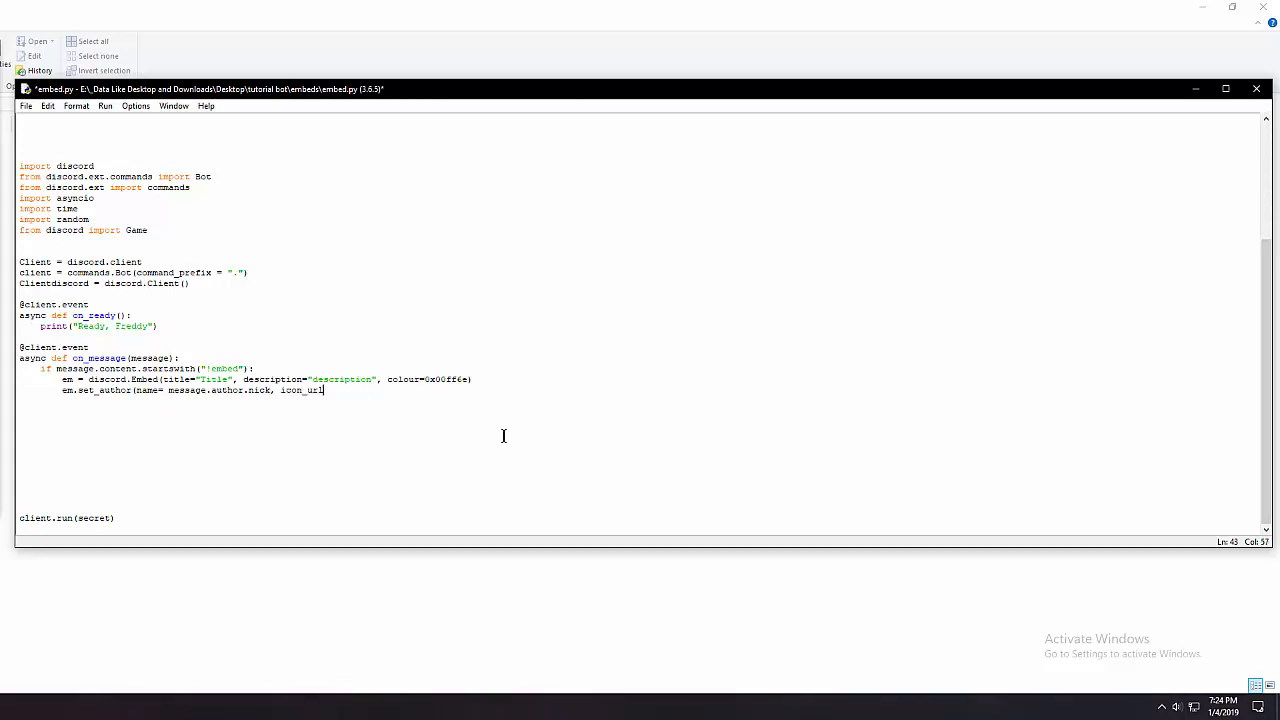
pyautogui.write('=')
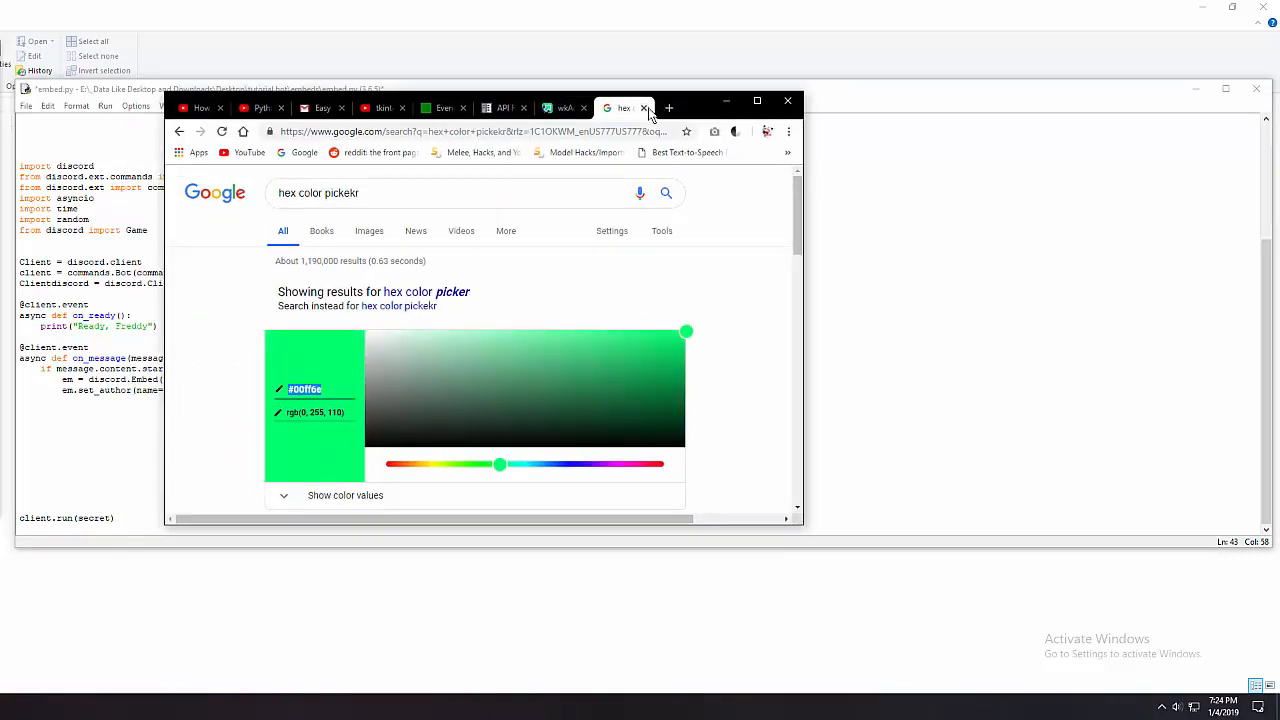
pyautogui.click(644, 108)
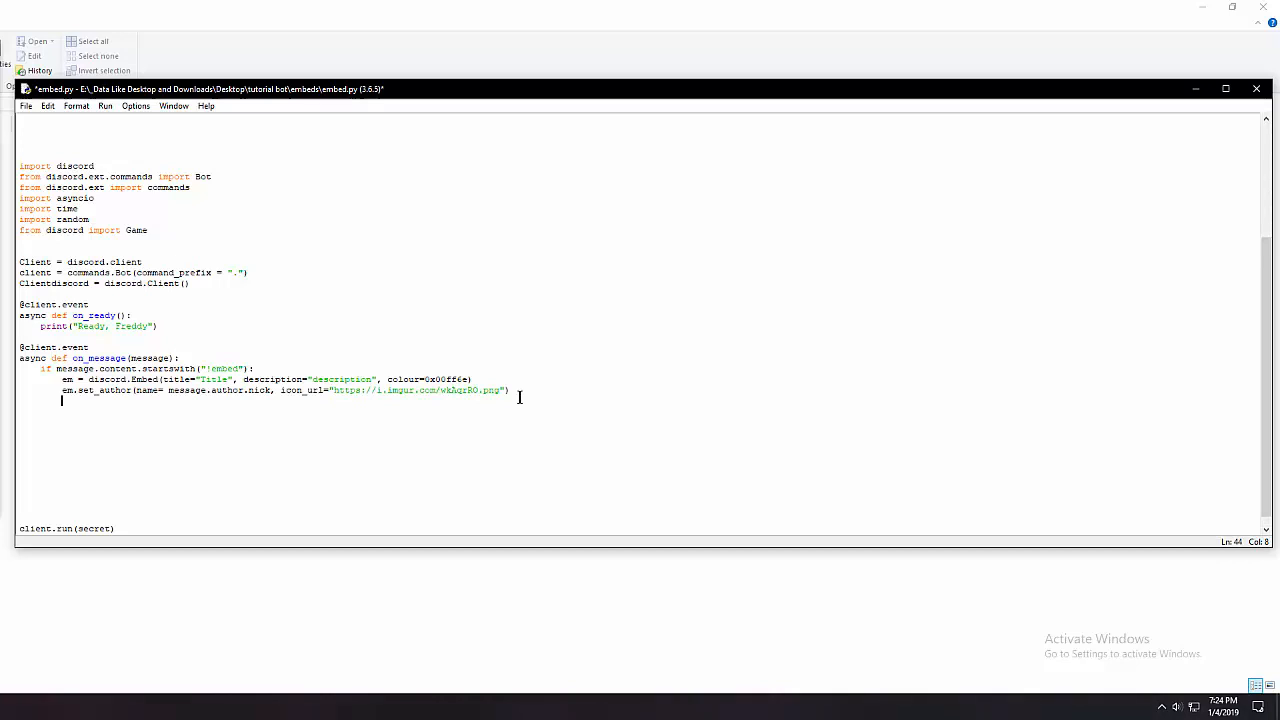
# Write em.set_image(url=...) pointing at an imgur jpg link
pyautogui.write('em.set')
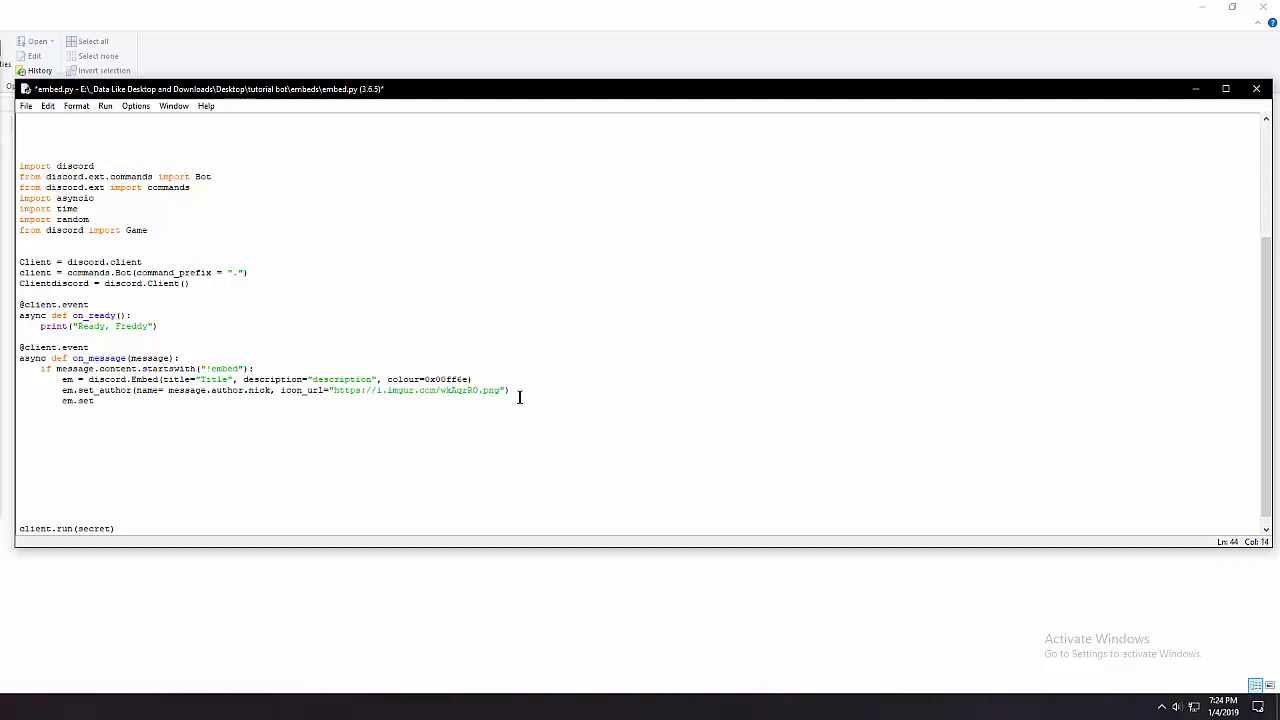
pyautogui.write('_image')
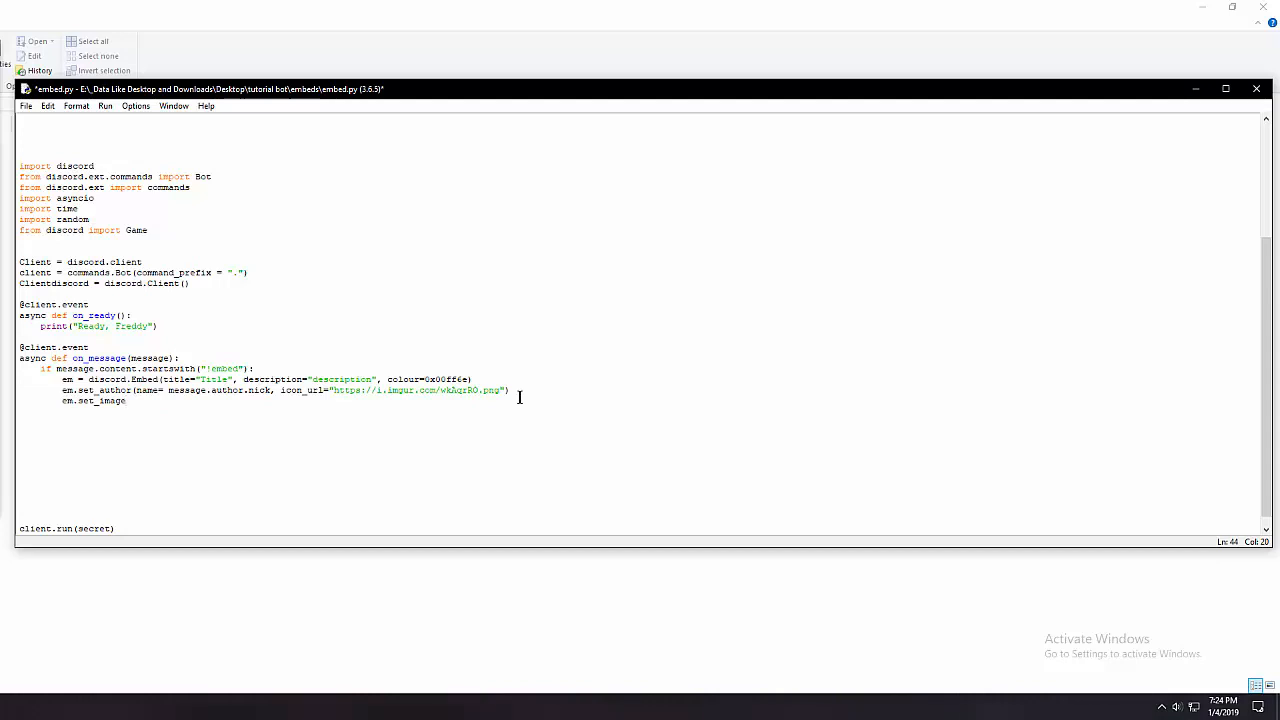
pyautogui.write('(url="https://i.imgur.com/wkAqrRO.png')
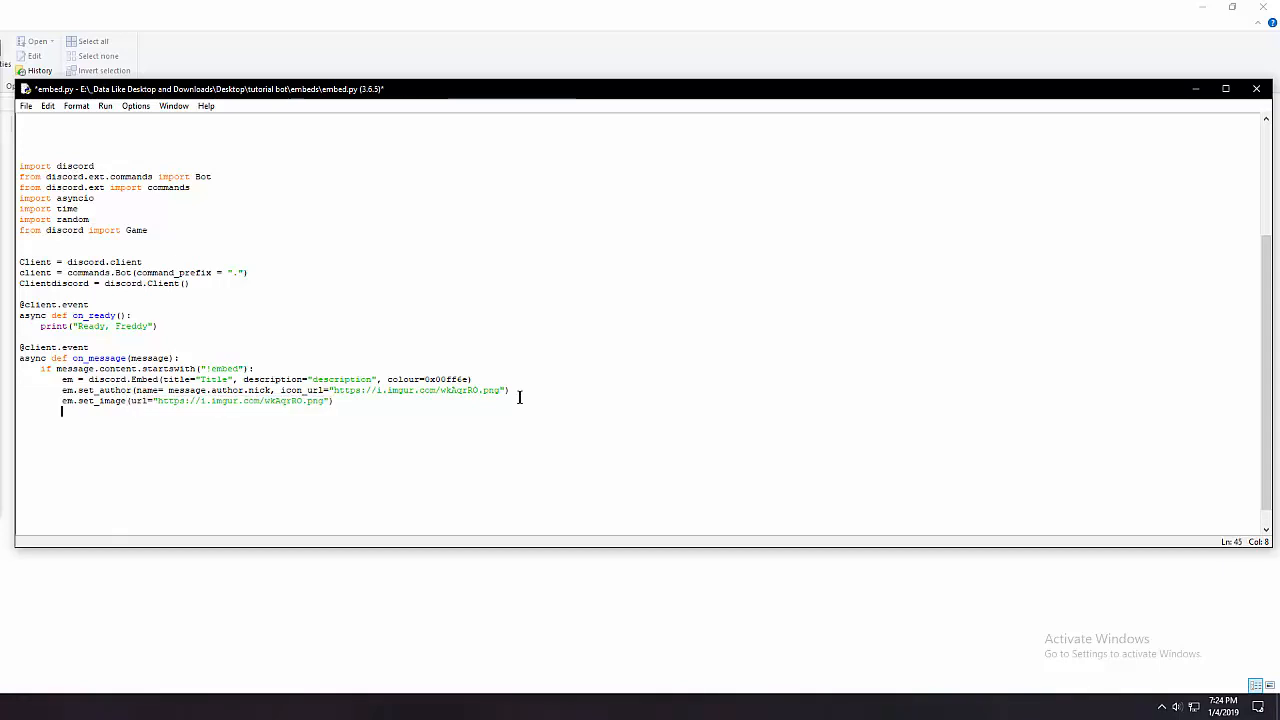
pyautogui.write('em.')
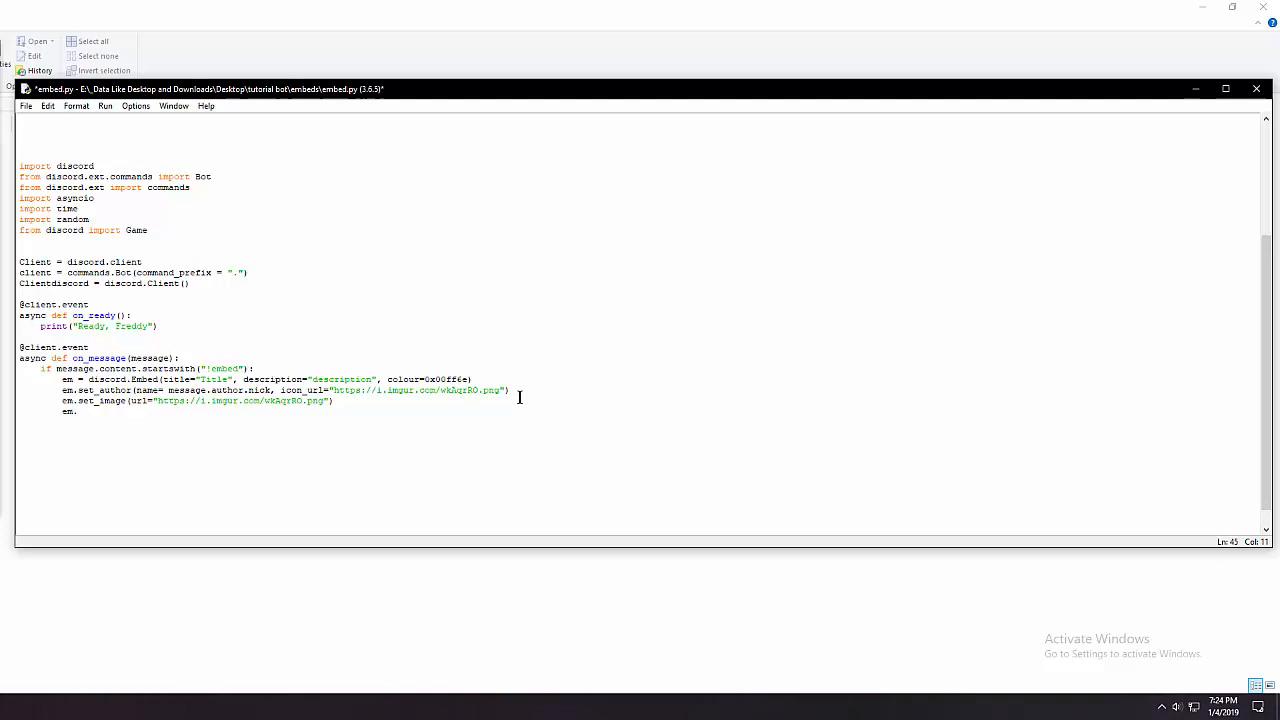
# Write em.set_thumbnail(url= message.server.icon_url) for the server icon thumbnail
pyautogui.write('set_thumbnail')
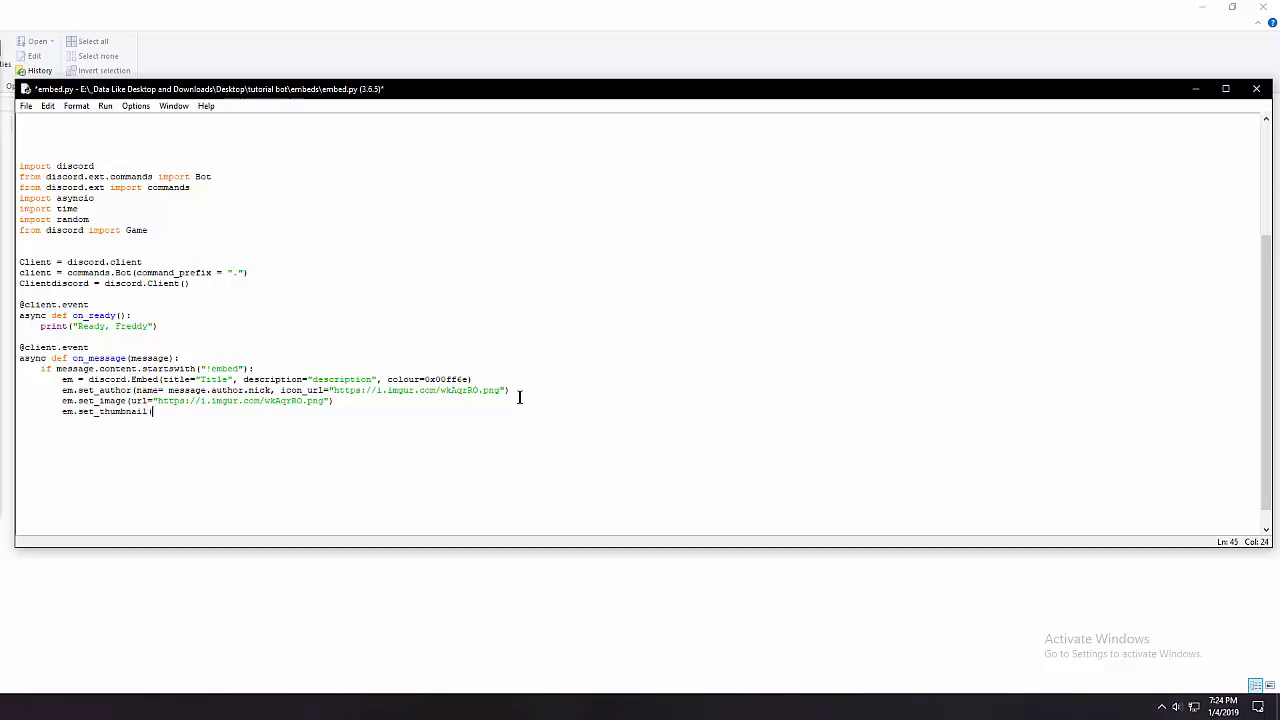
pyautogui.write('(url=')
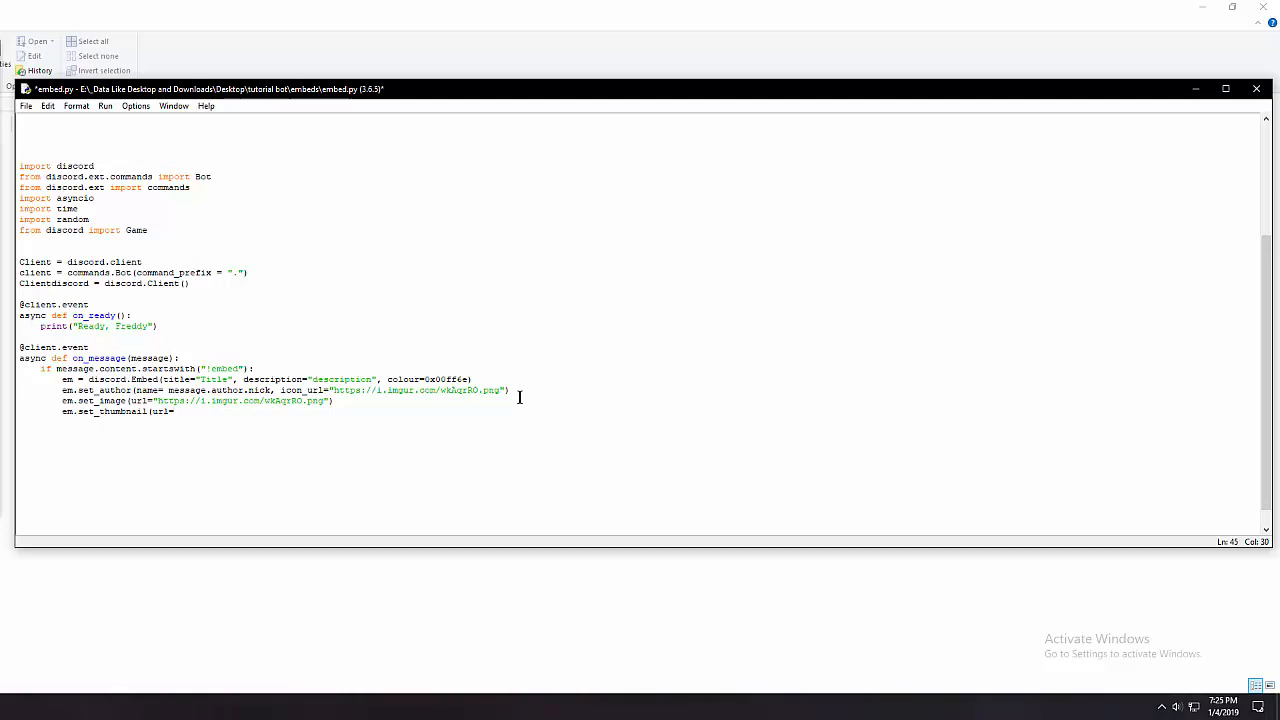
pyautogui.write('message.server.icon')
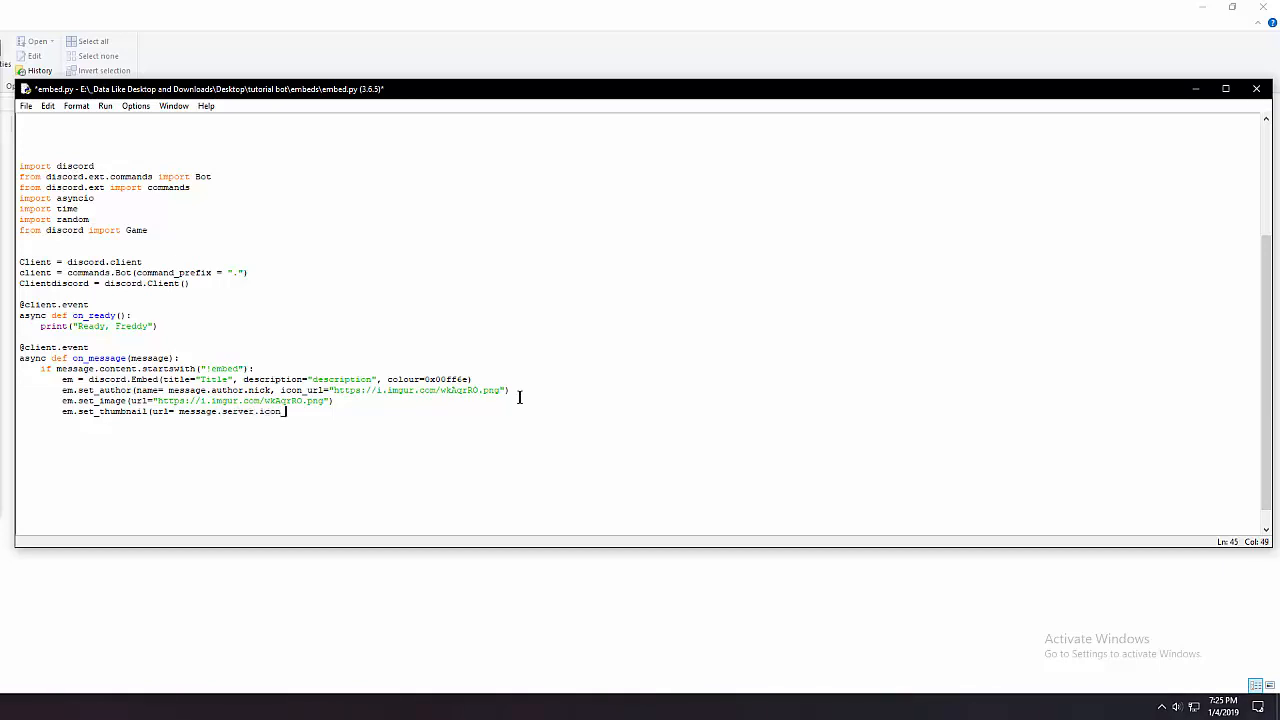
pyautogui.write('_url)')
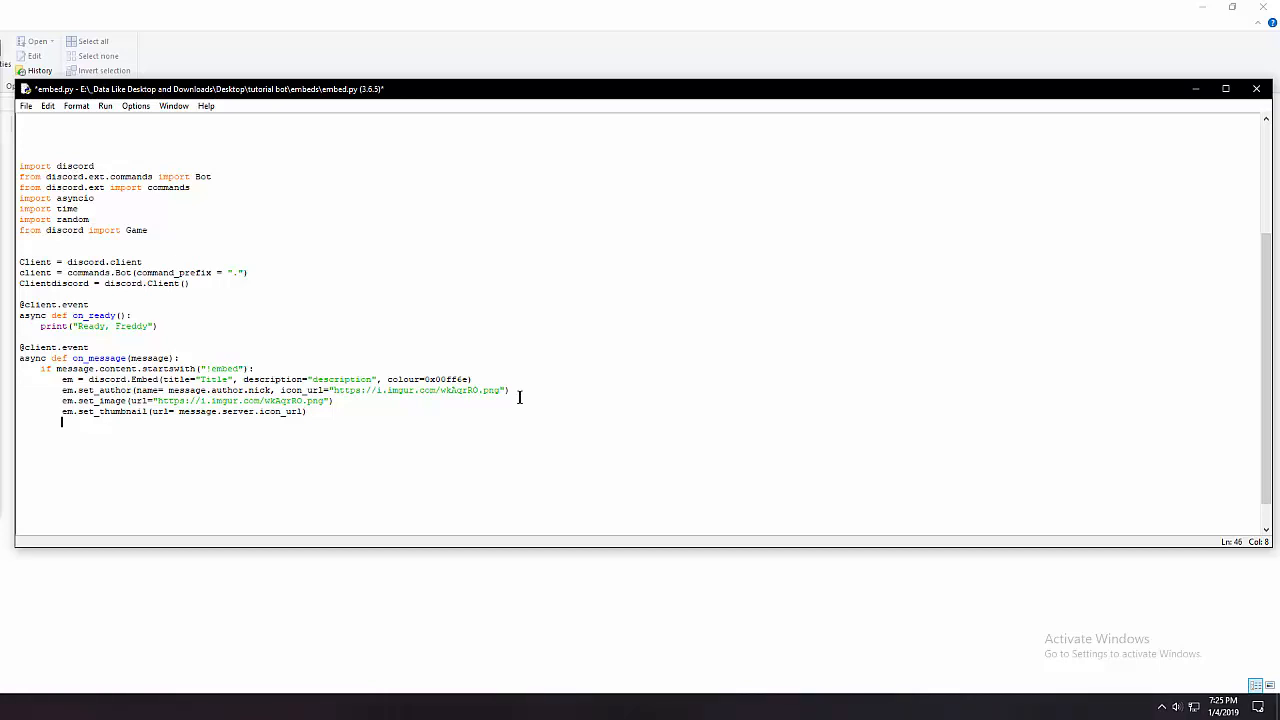
# Write em.add_field(name= "Name", value="Value") to add a Name field
pyautogui.write('em.add')
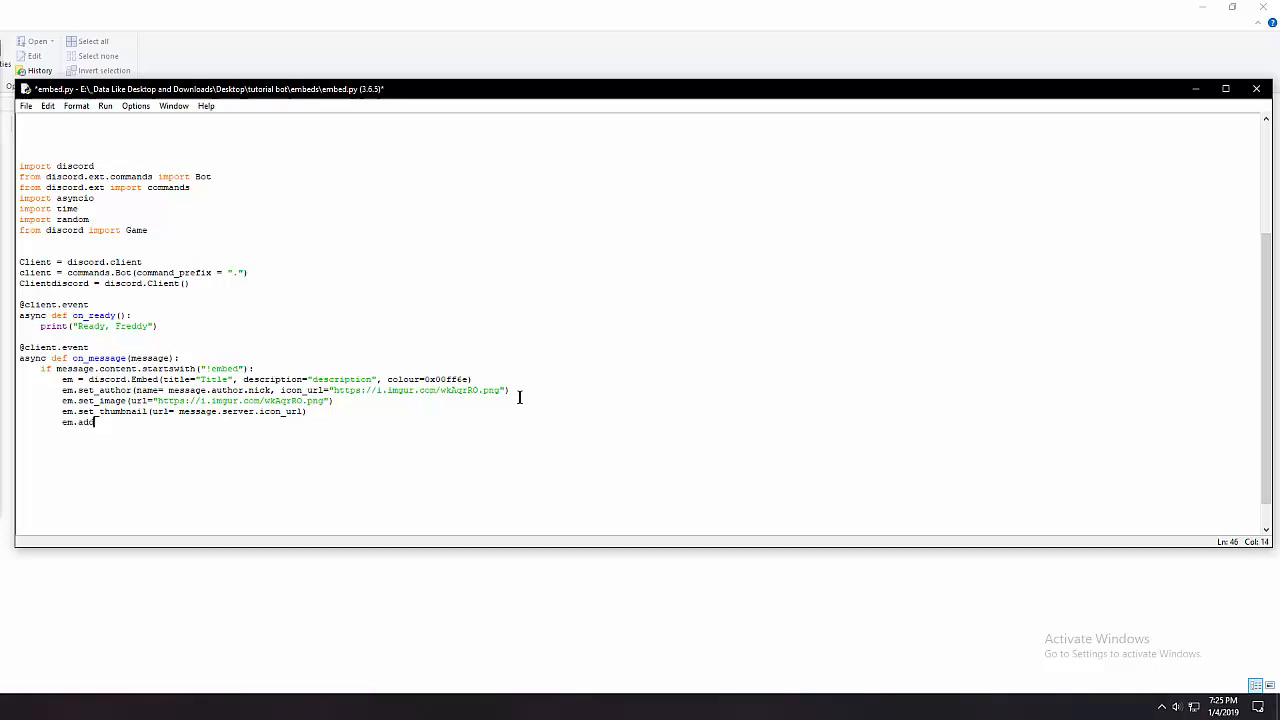
pyautogui.write('_field(')
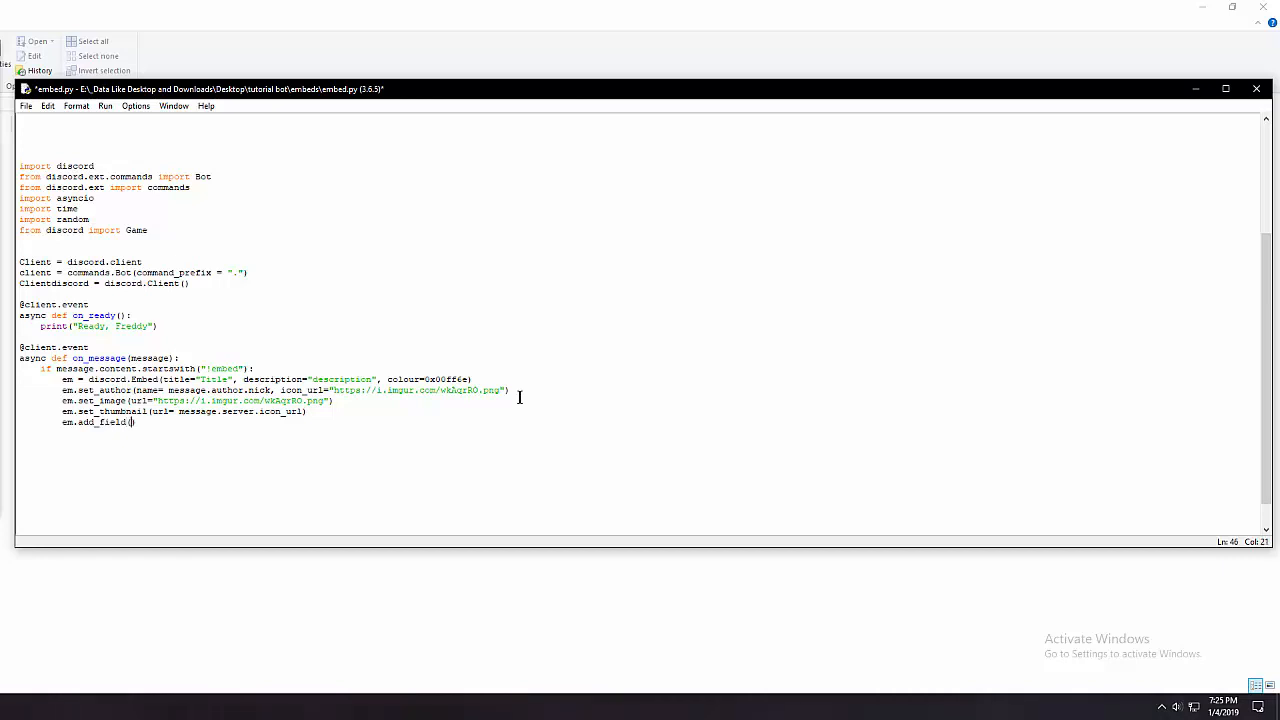
pyautogui.write('name= "')
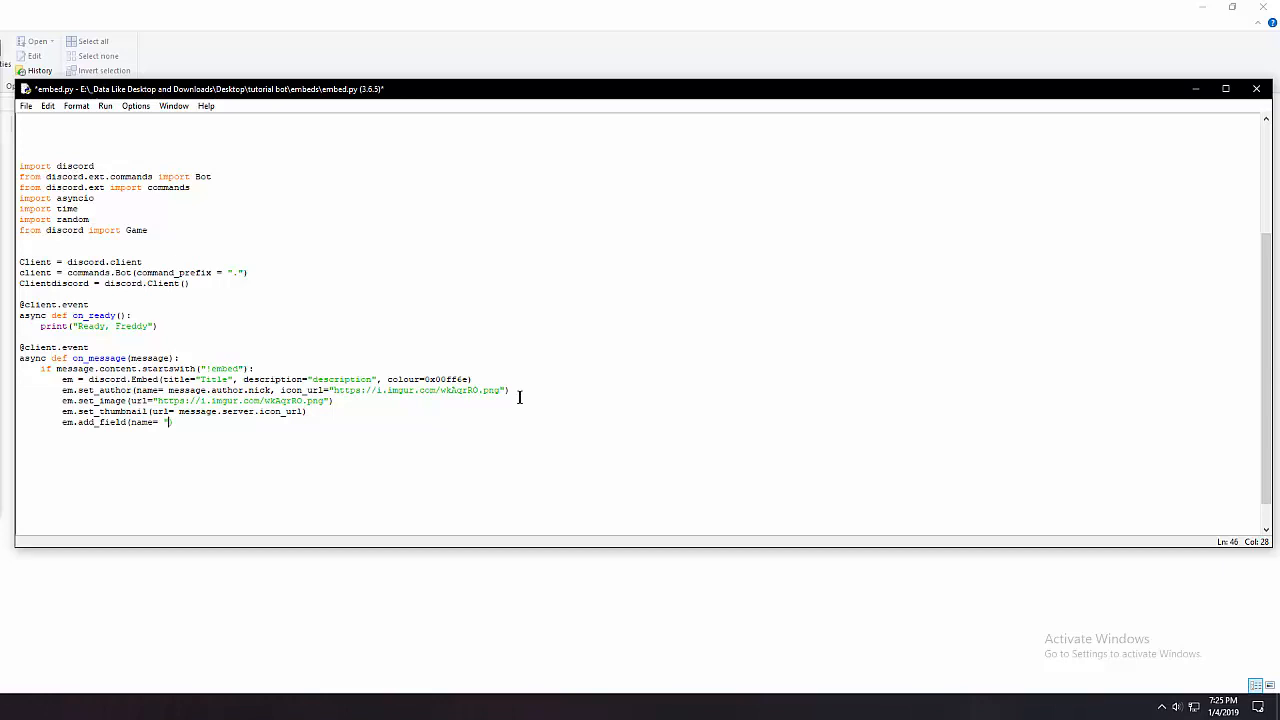
pyautogui.write('Name", value="')
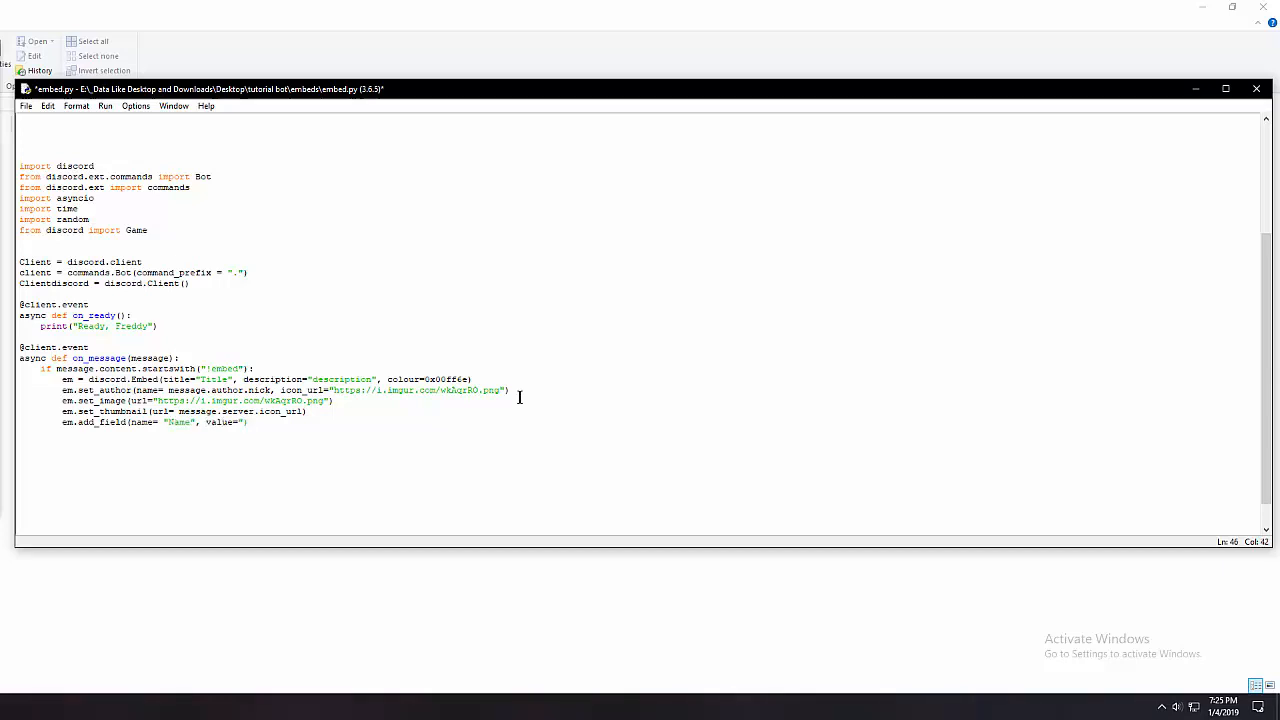
pyautogui.write('Value"')
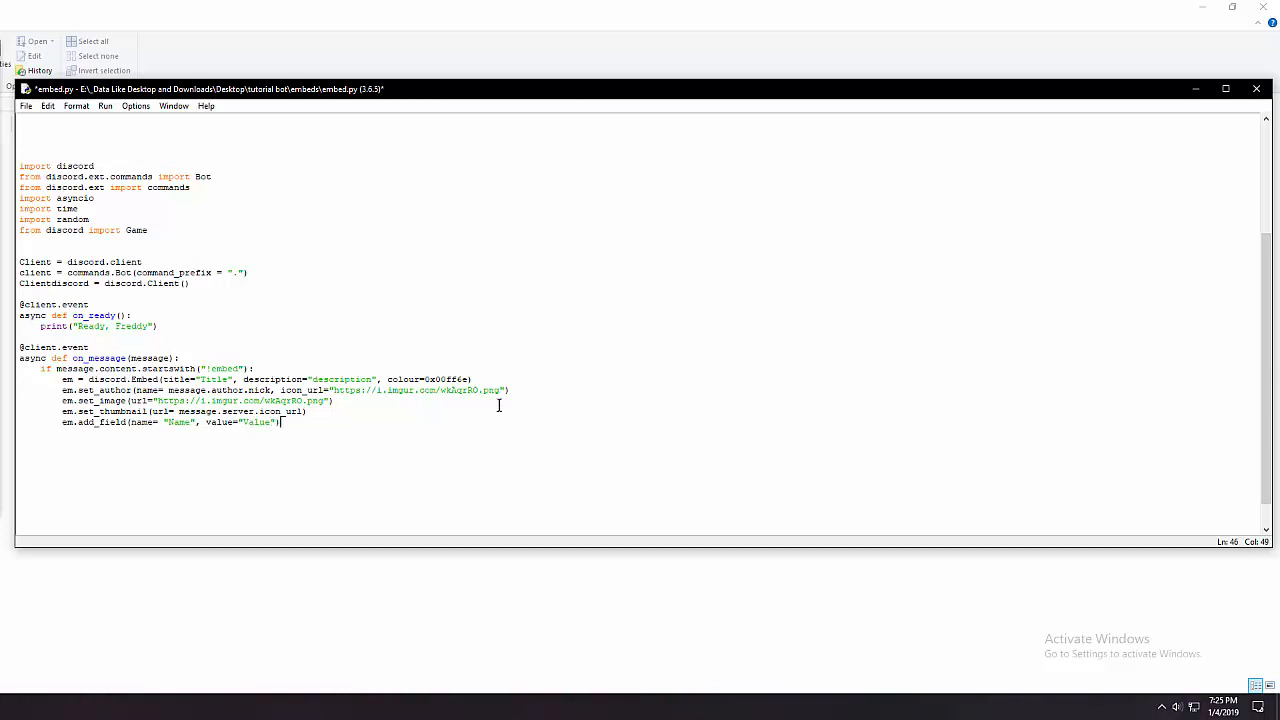
pyautogui.press('Return')
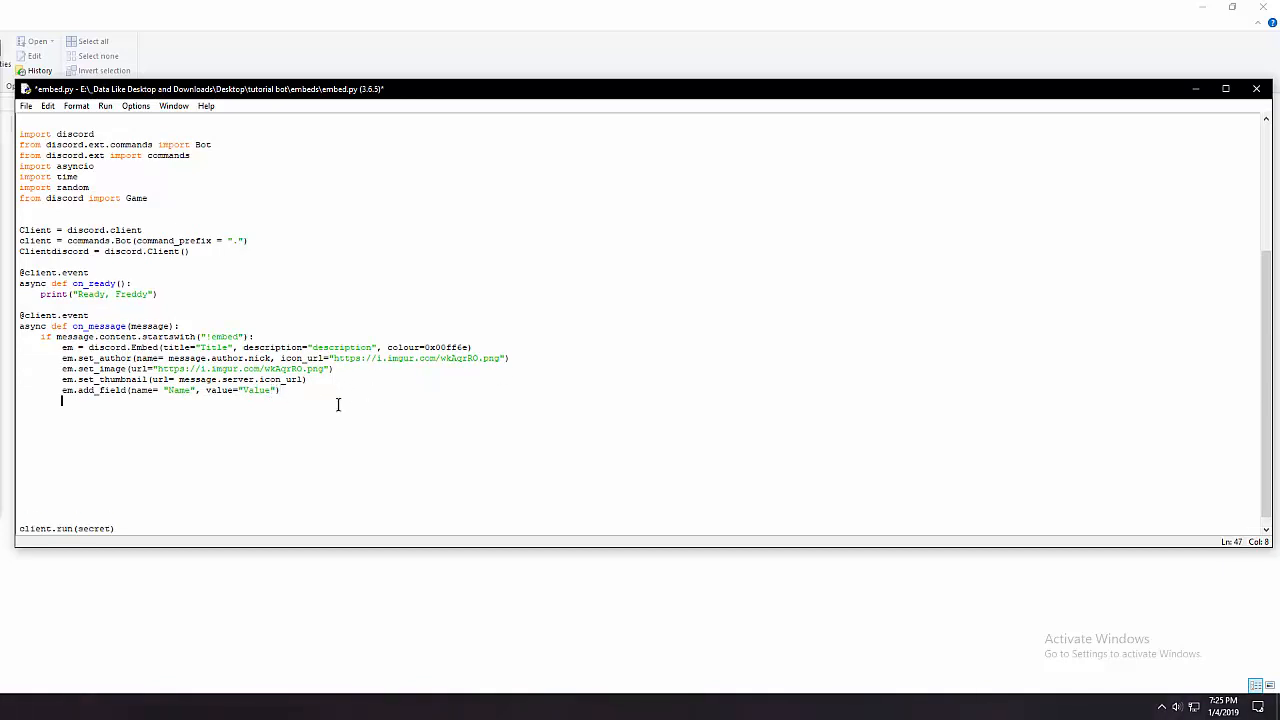
# Write await client.send_message(message.channel, embed=em) to post the embed
pyautogui.write('await cl')
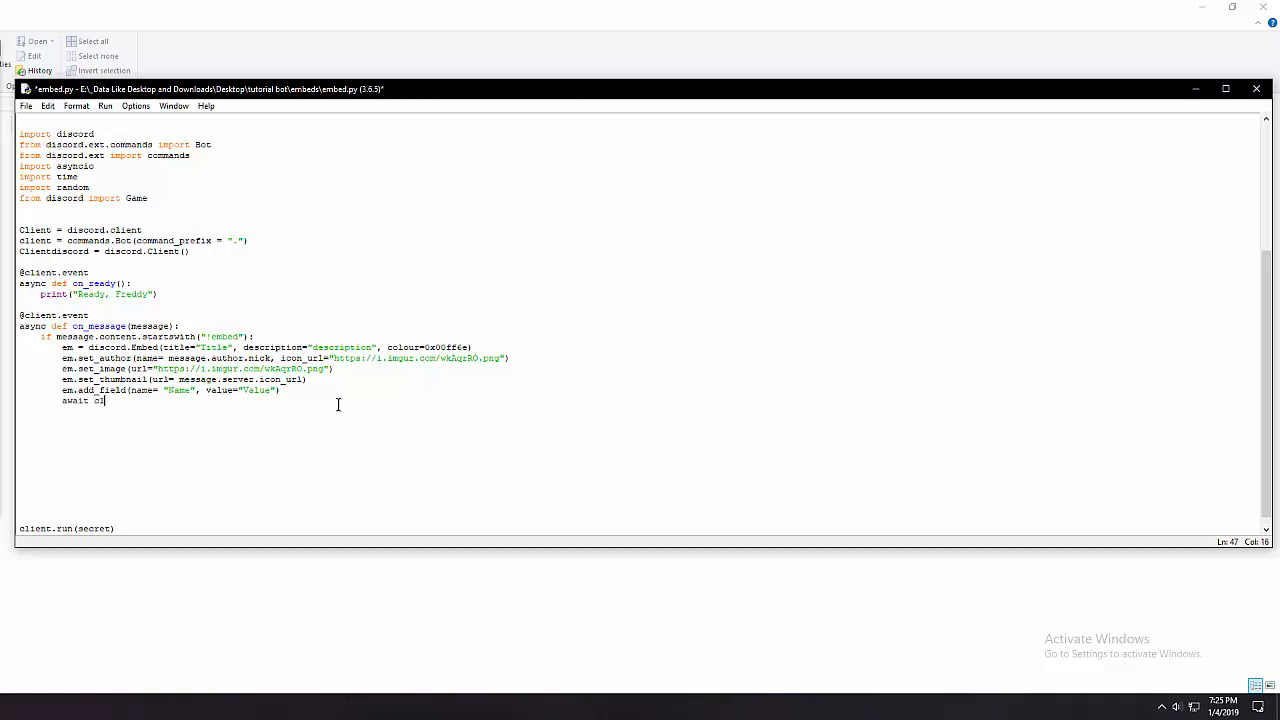
pyautogui.write('lient.send_m')
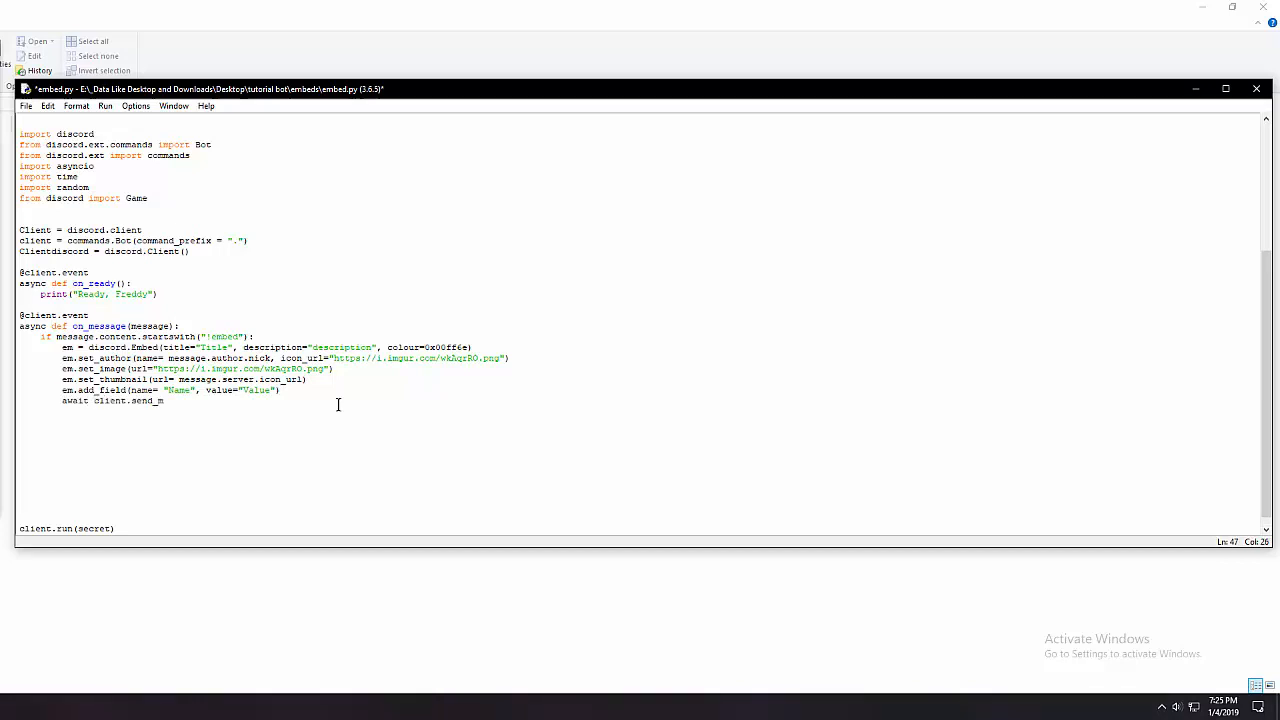
pyautogui.write('essage(')
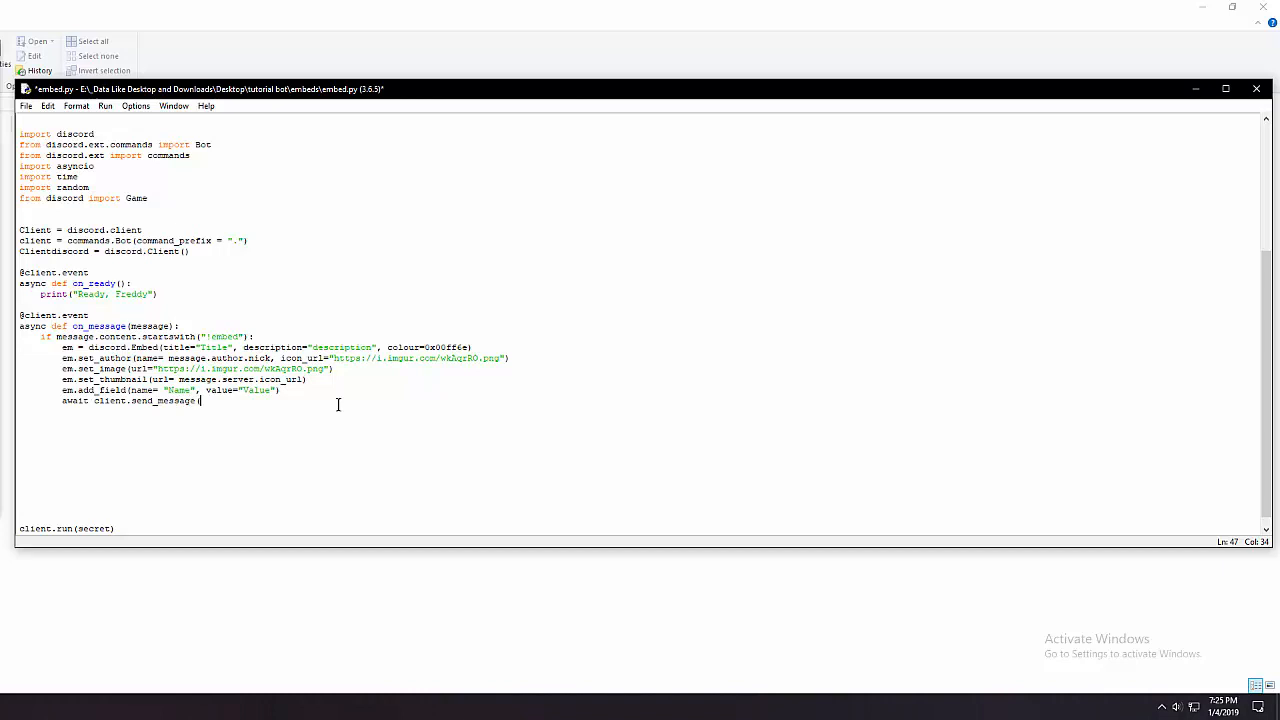
pyautogui.write('message.channe')
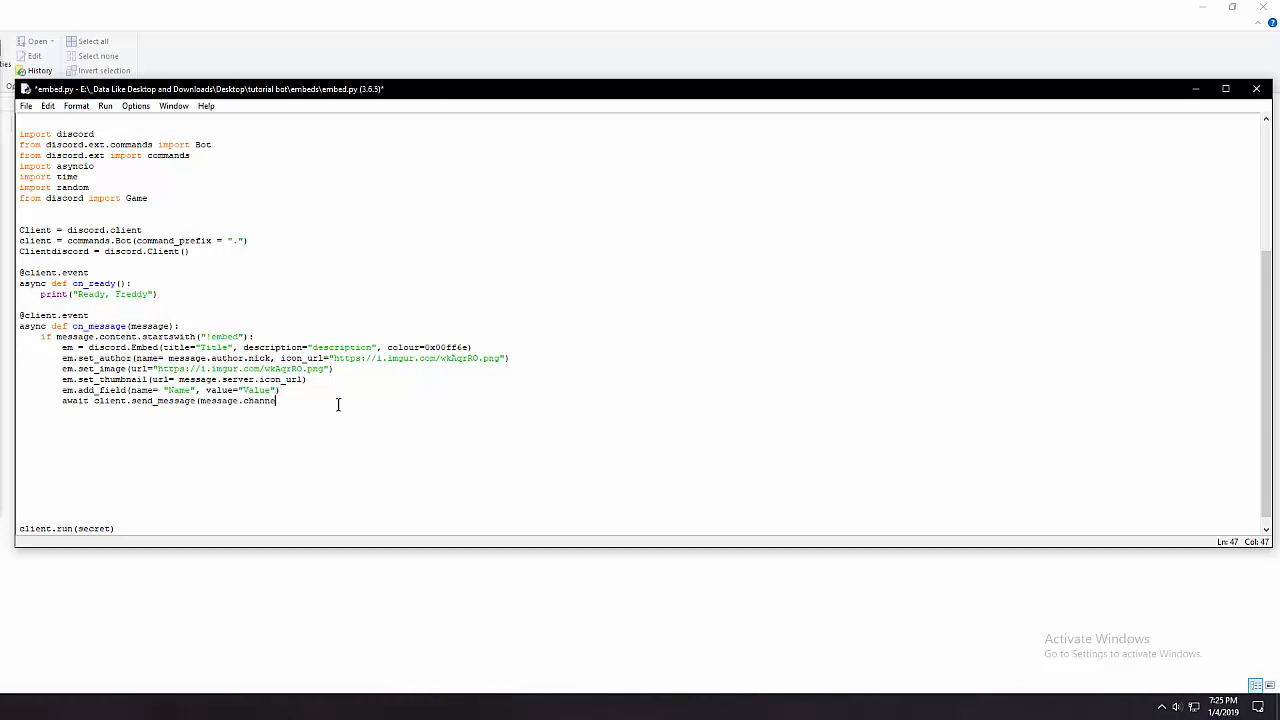
pyautogui.write(', embed=em')
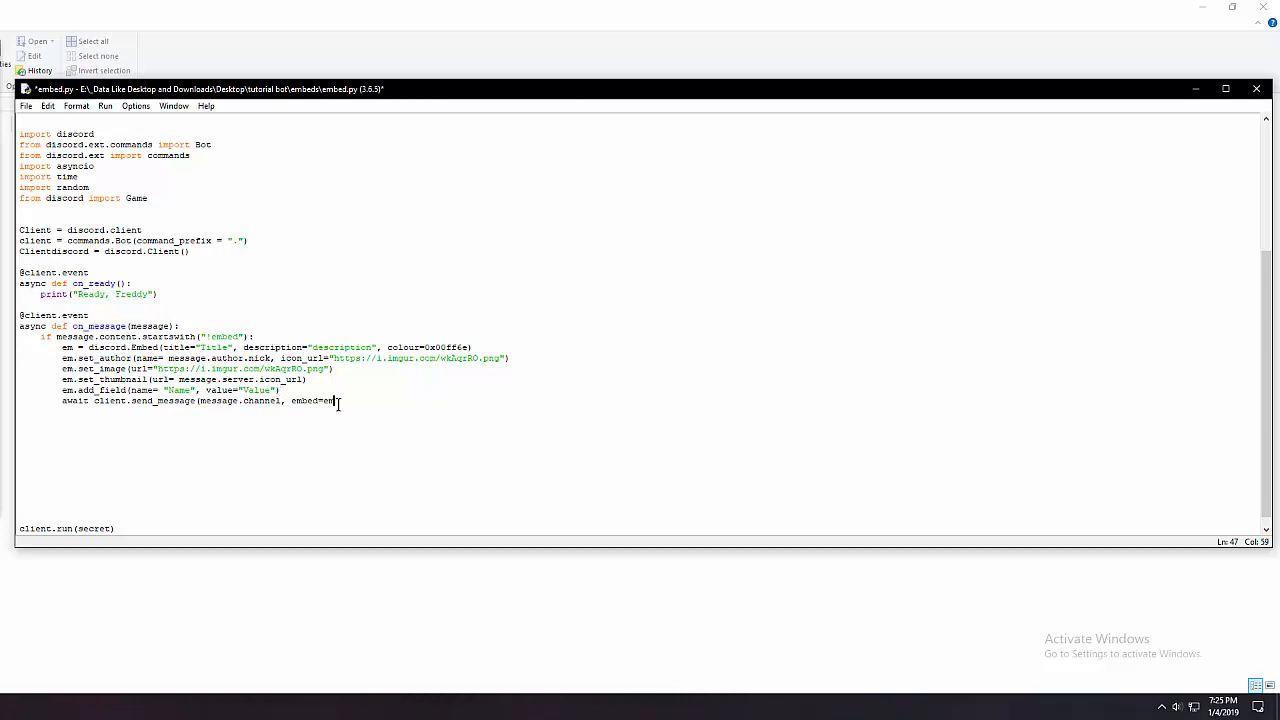
# Run the script with saving confirmed, then send !embed in Discord's #video-bot channel
pyautogui.click(104, 106)
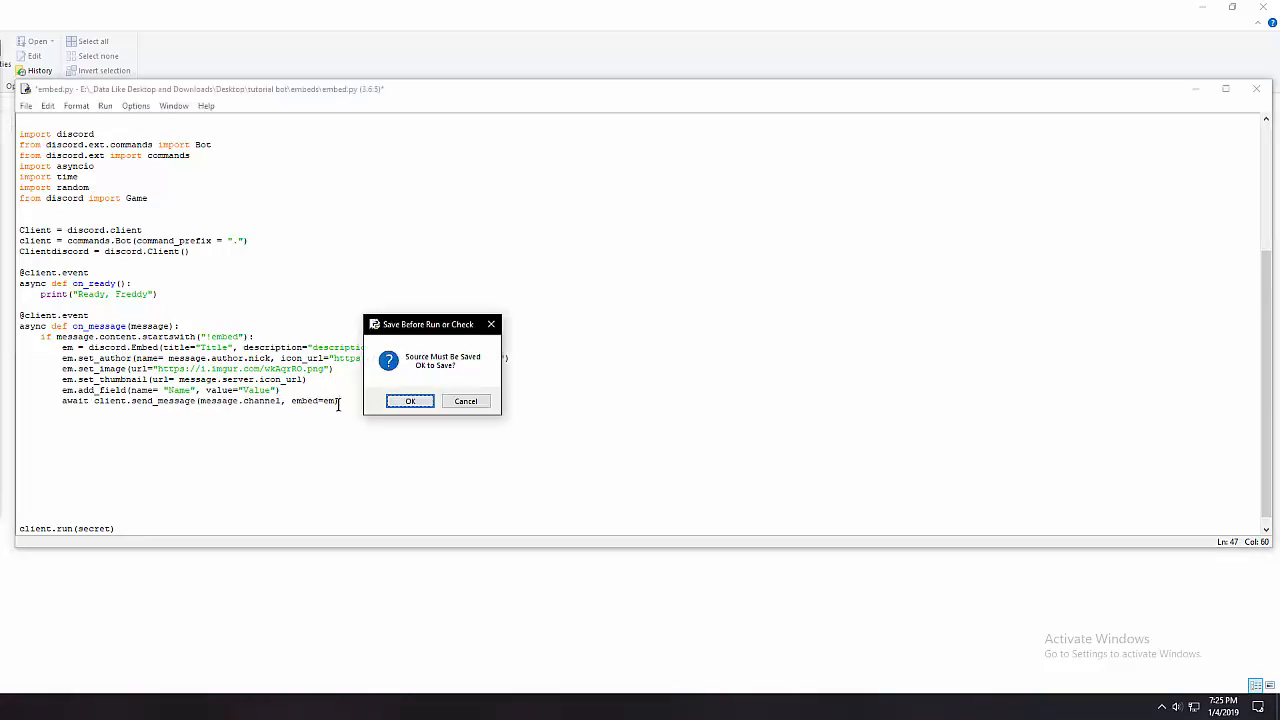
pyautogui.click(408, 400)
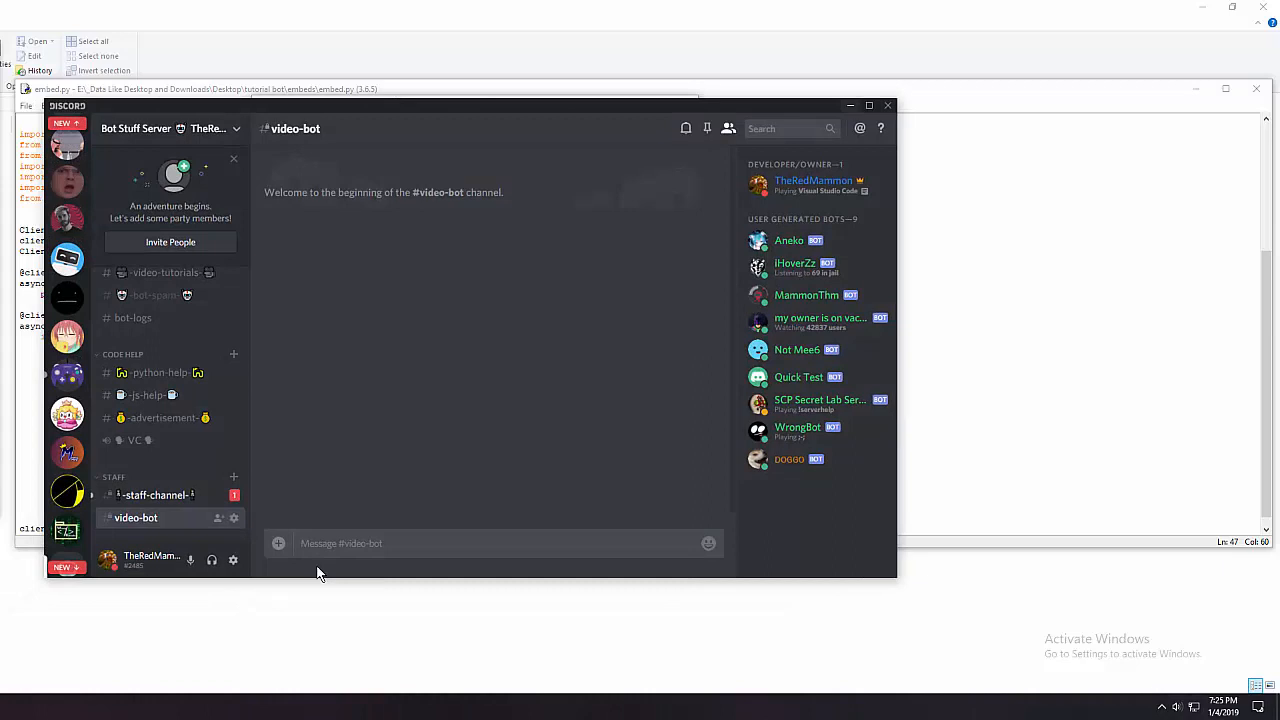
pyautogui.write('!embed')
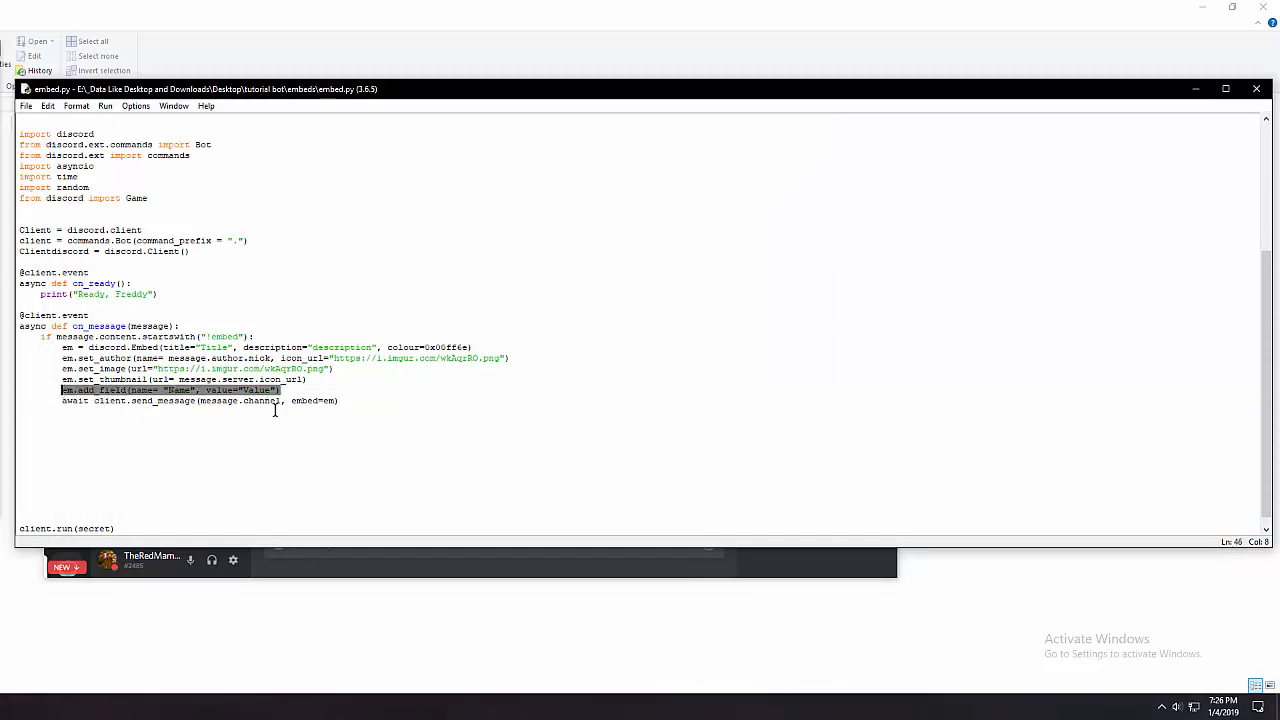
# Bring Discord forward to show the bot's orange embed posted in #video-bot
pyautogui.click(296, 390)
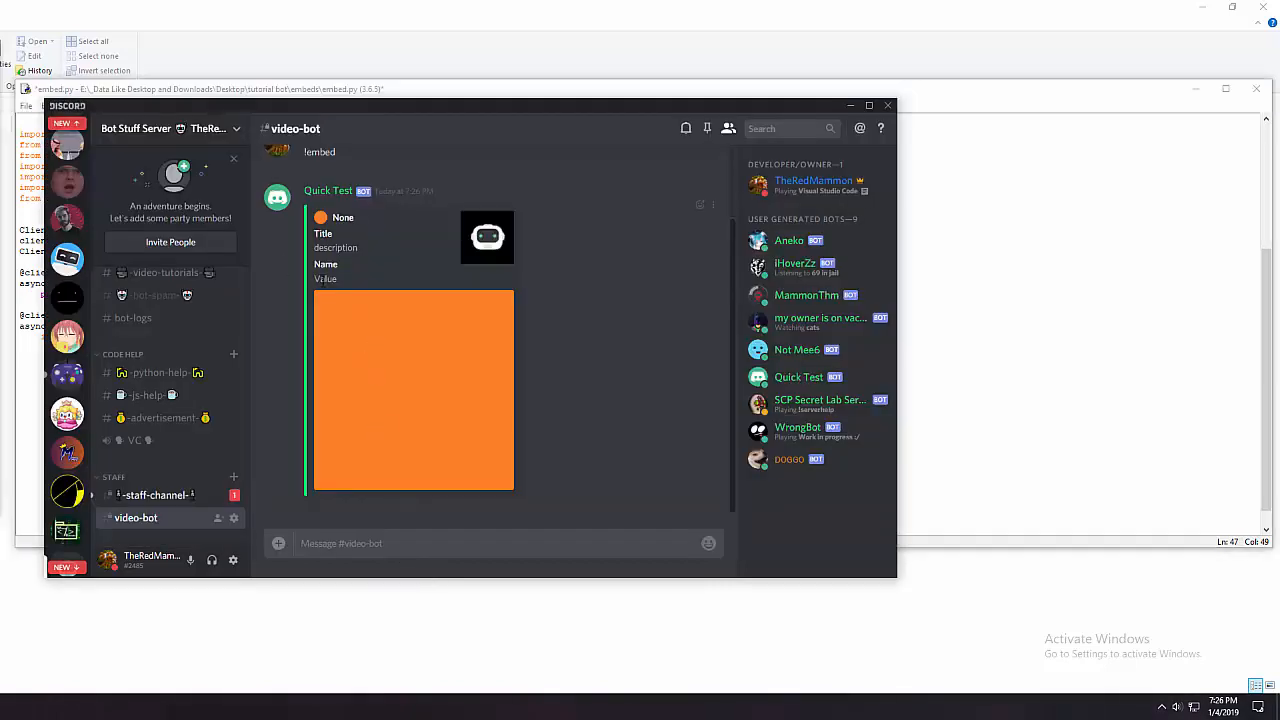
pyautogui.moveTo(564, 660)
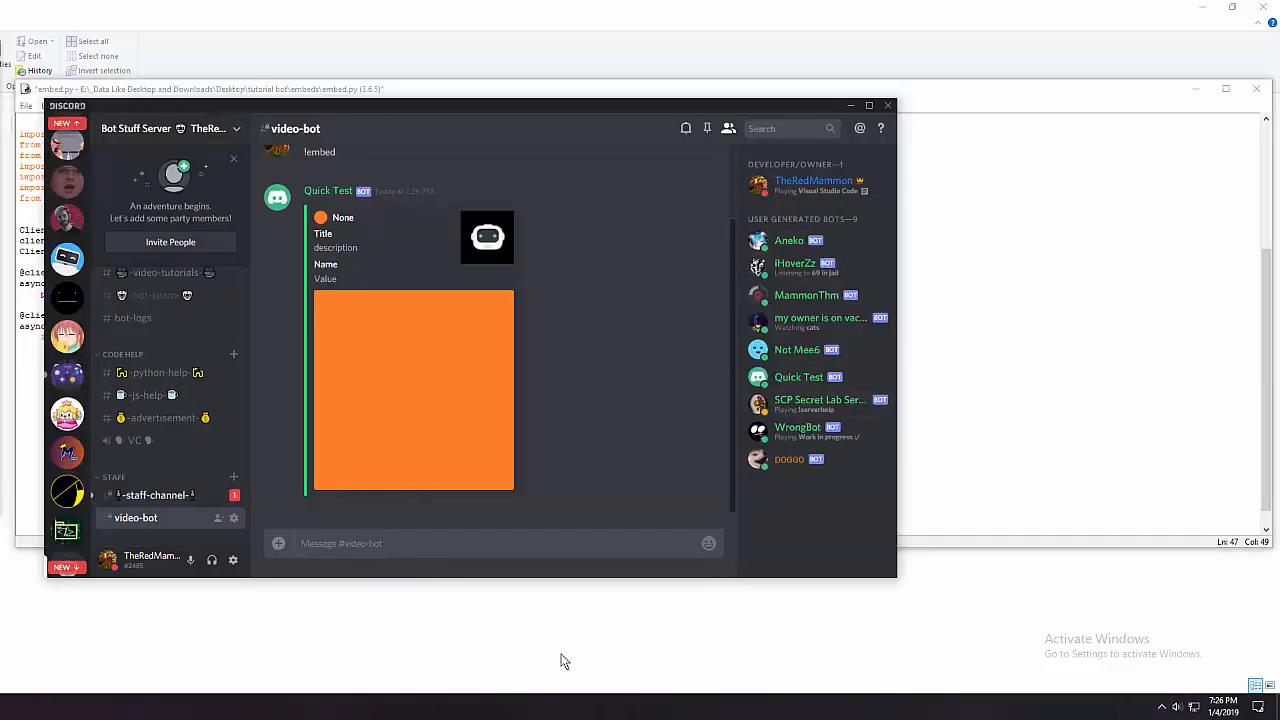